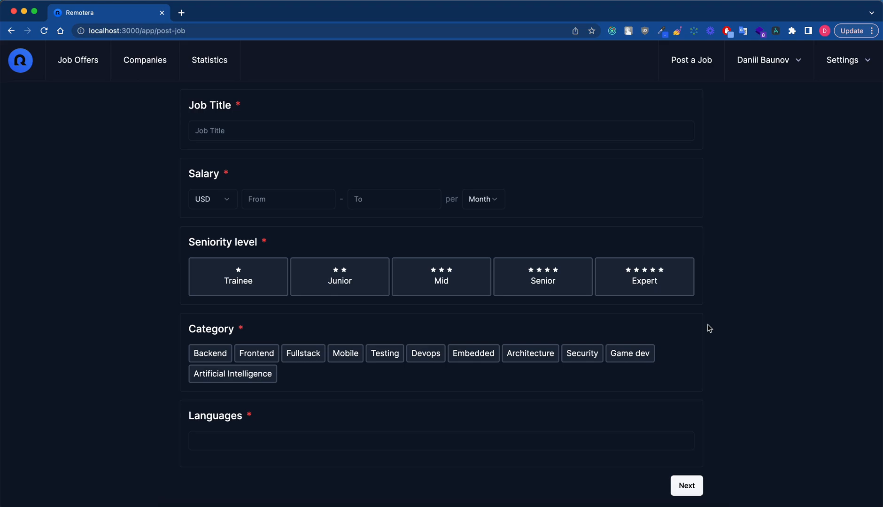
mouse_move(697, 310)
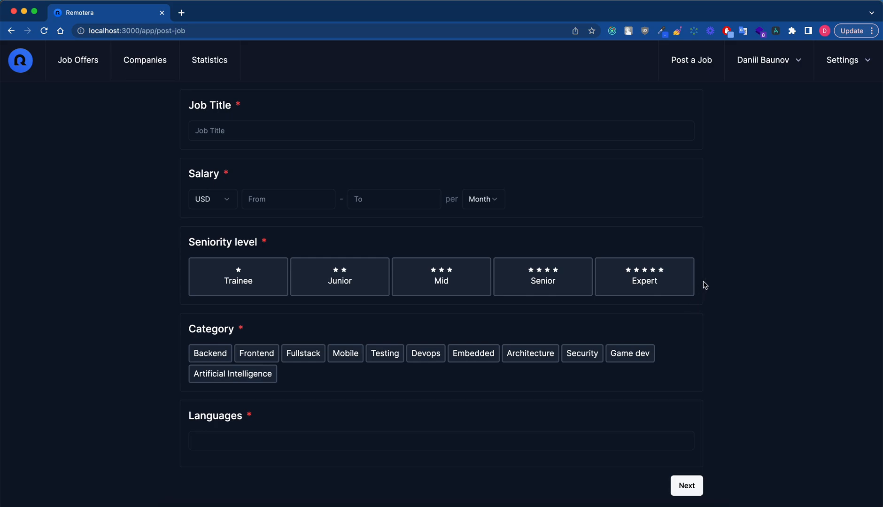
mouse_move(695, 250)
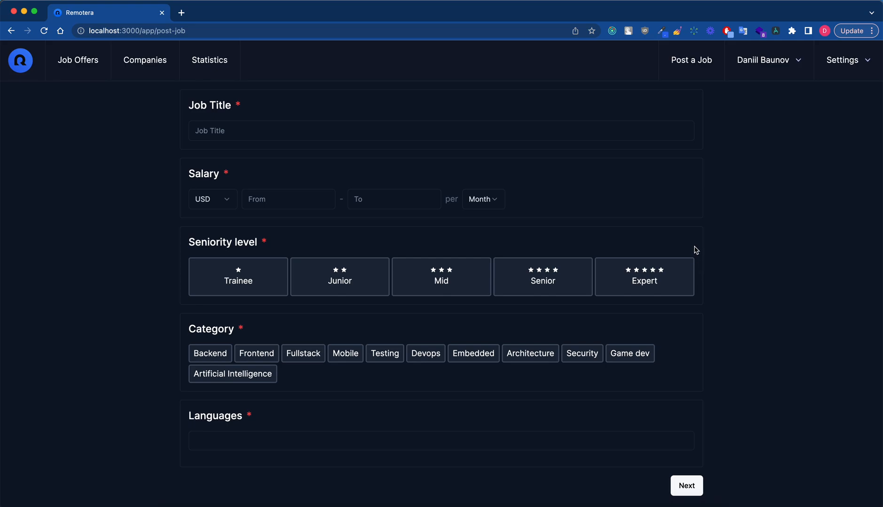
mouse_move(693, 246)
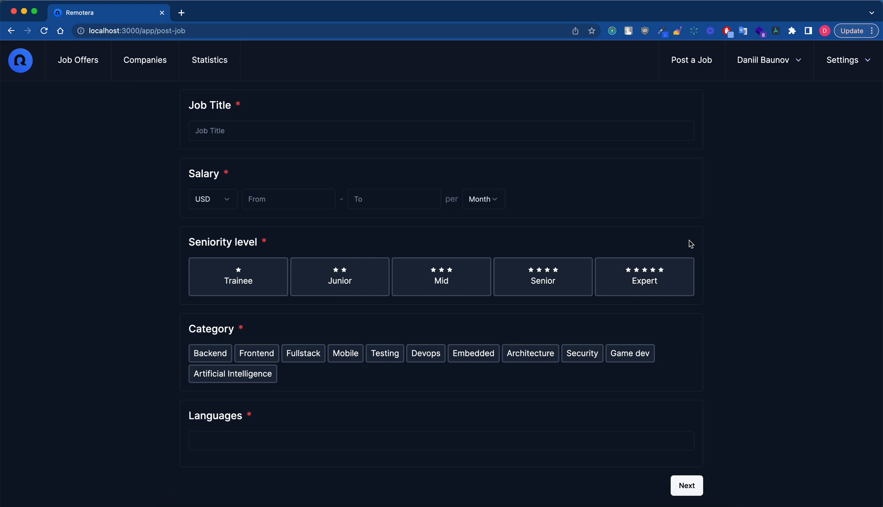
mouse_move(661, 216)
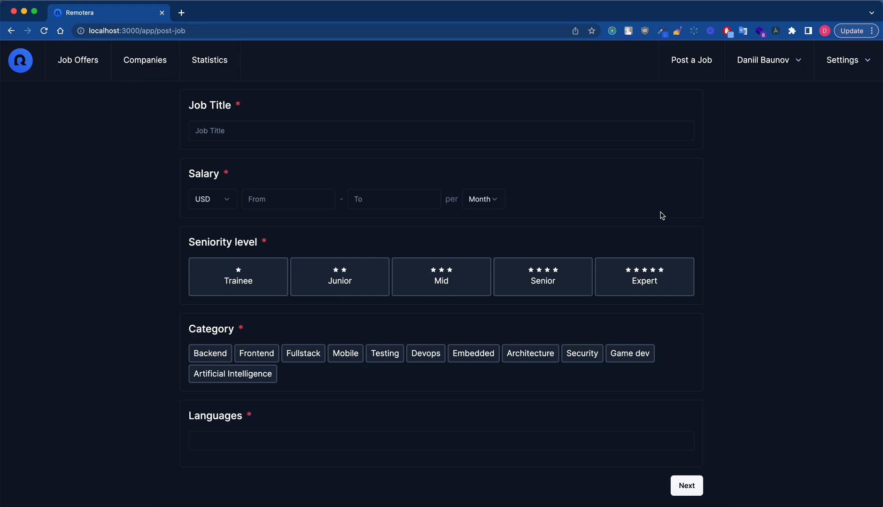
mouse_move(639, 191)
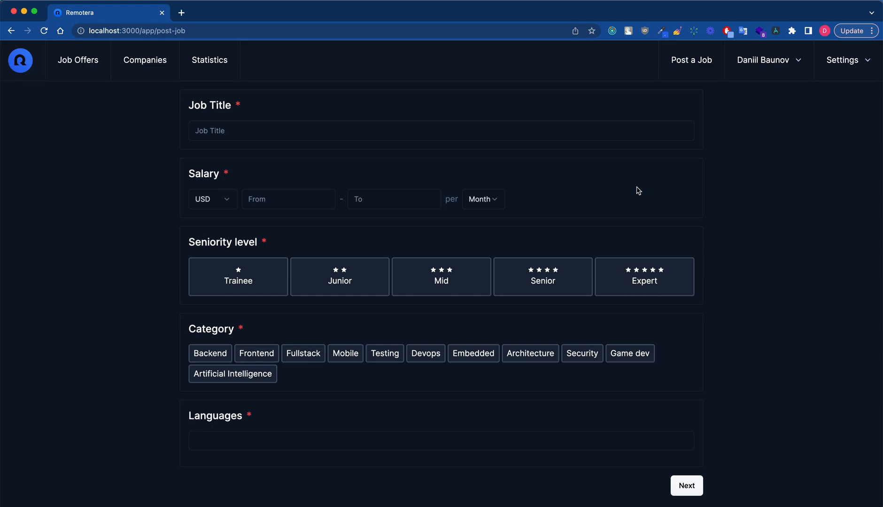
mouse_move(627, 189)
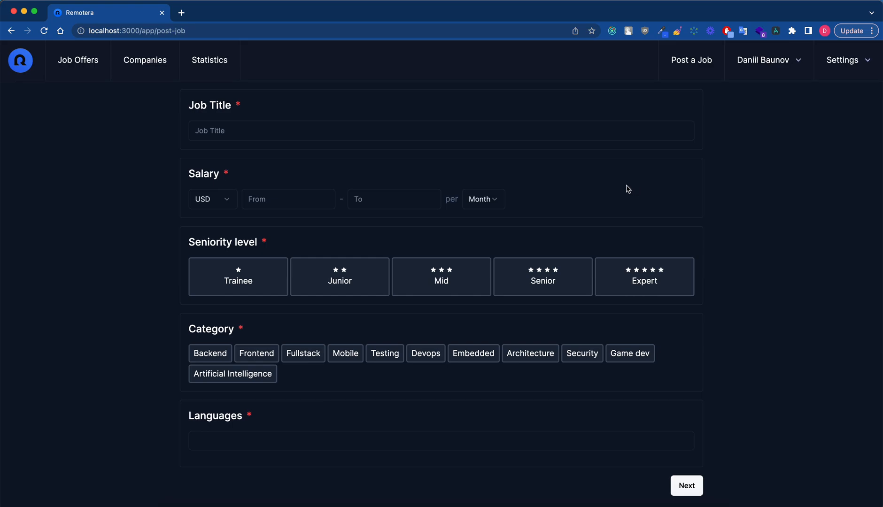
mouse_move(539, 180)
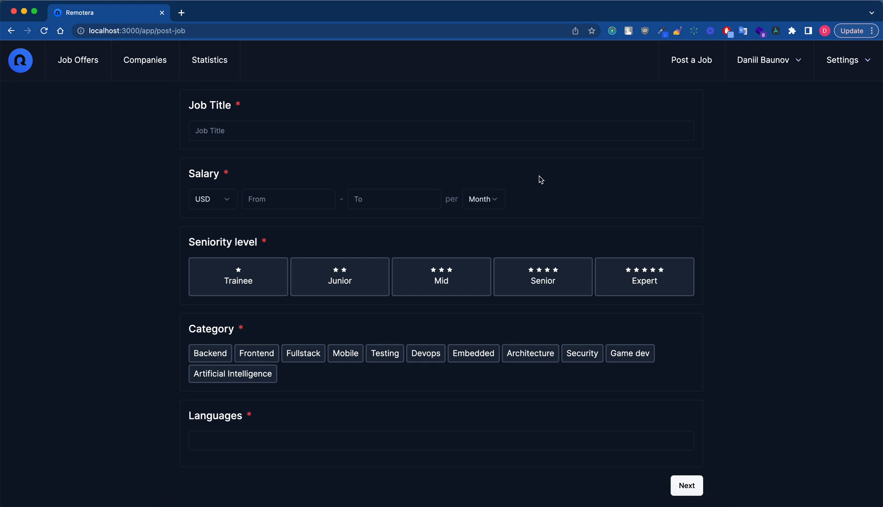
mouse_move(493, 176)
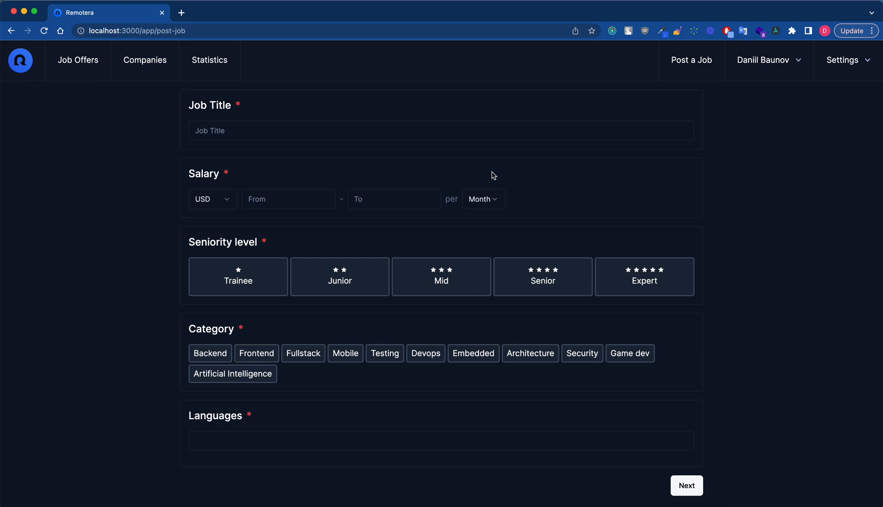
mouse_move(528, 172)
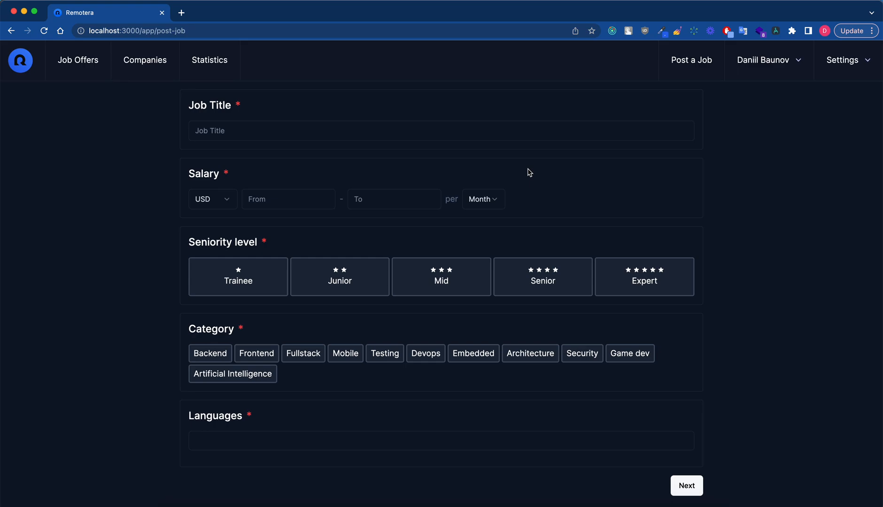
mouse_move(497, 149)
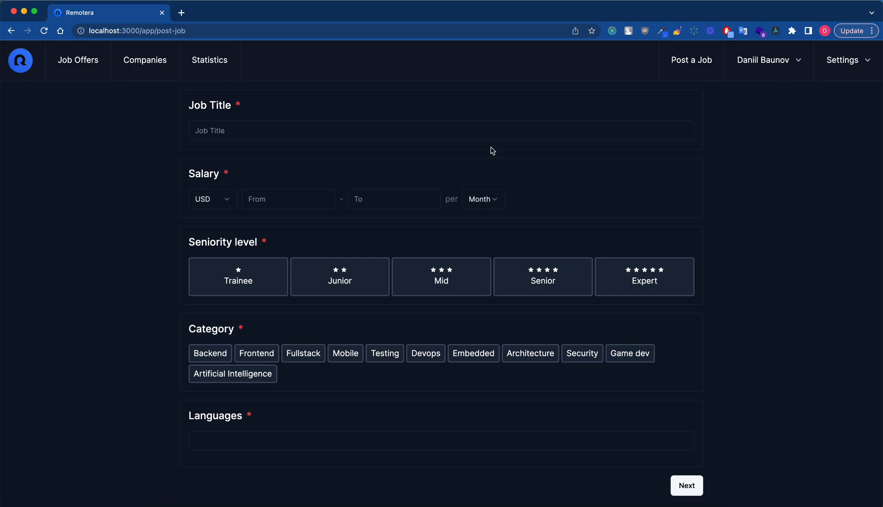
mouse_move(400, 161)
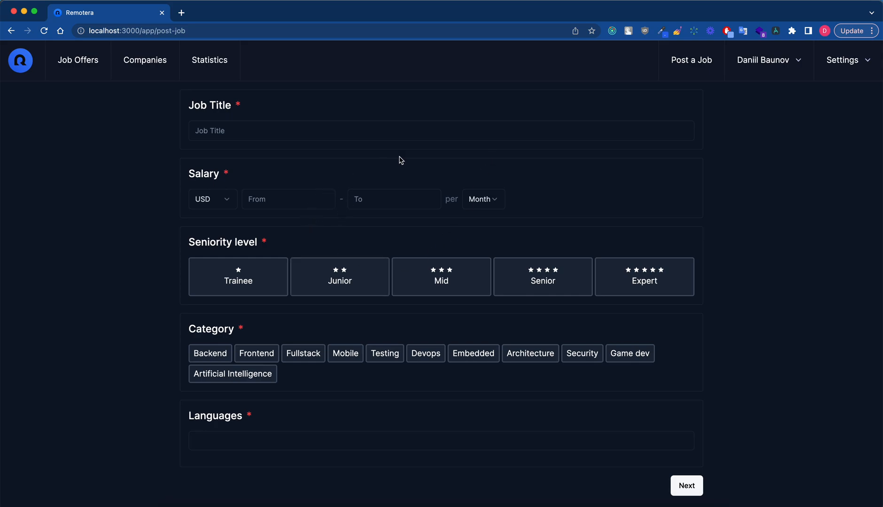
mouse_move(447, 155)
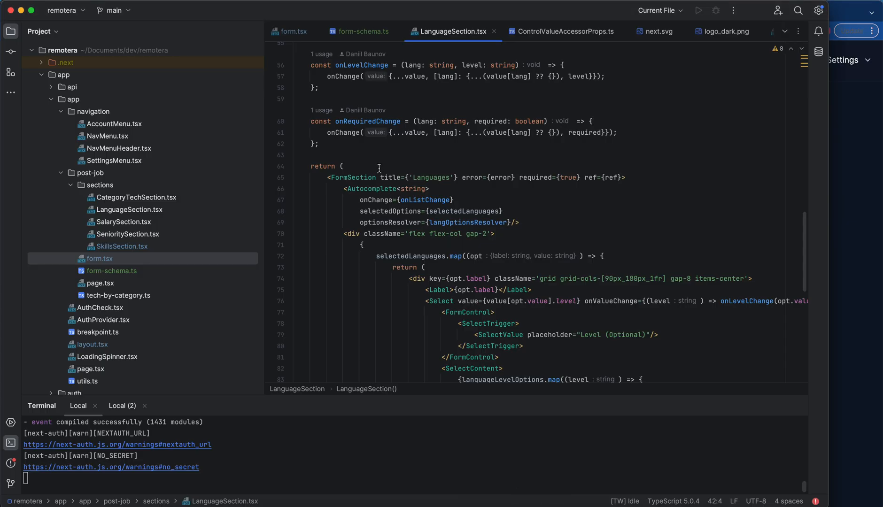
Scroll up to review the ControlValueAccessorProps interface with value, onChange, error and ref
scroll("up", 3)
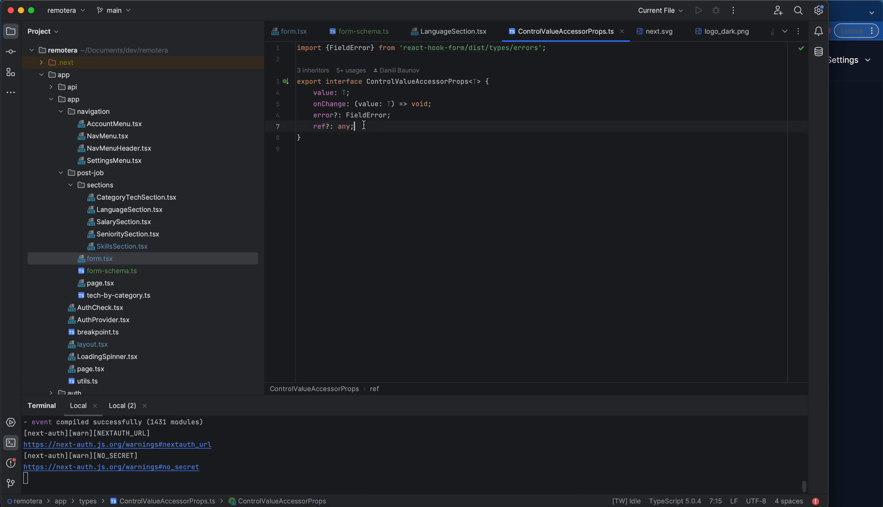
mouse_move(363, 115)
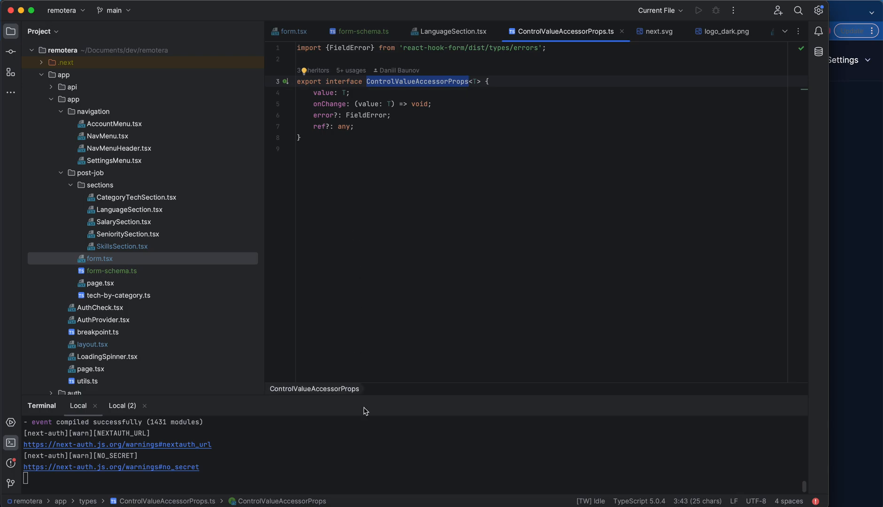
mouse_move(169, 183)
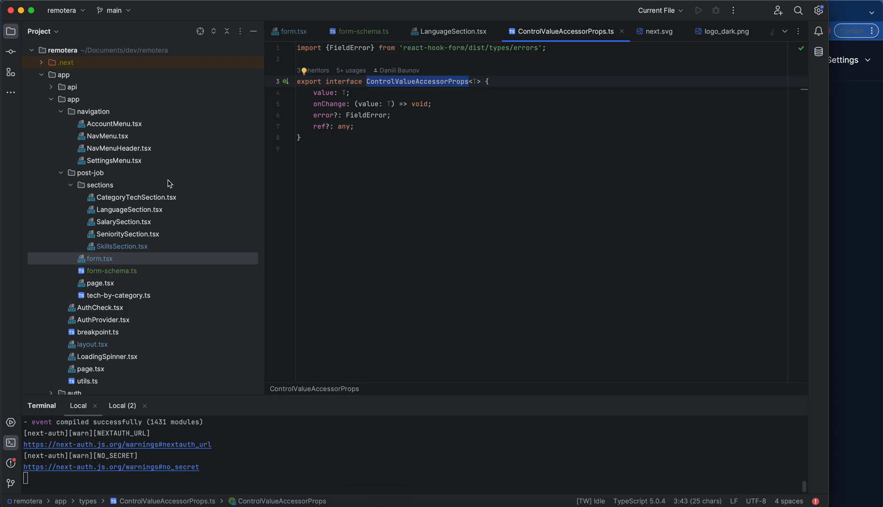
mouse_move(142, 251)
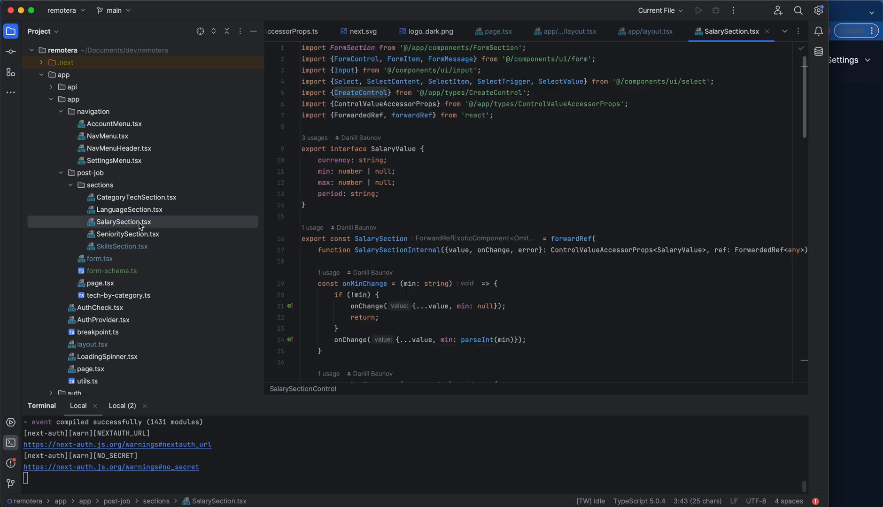
Scroll to the SalaryValue interface and point out its min field
scroll("down", 3)
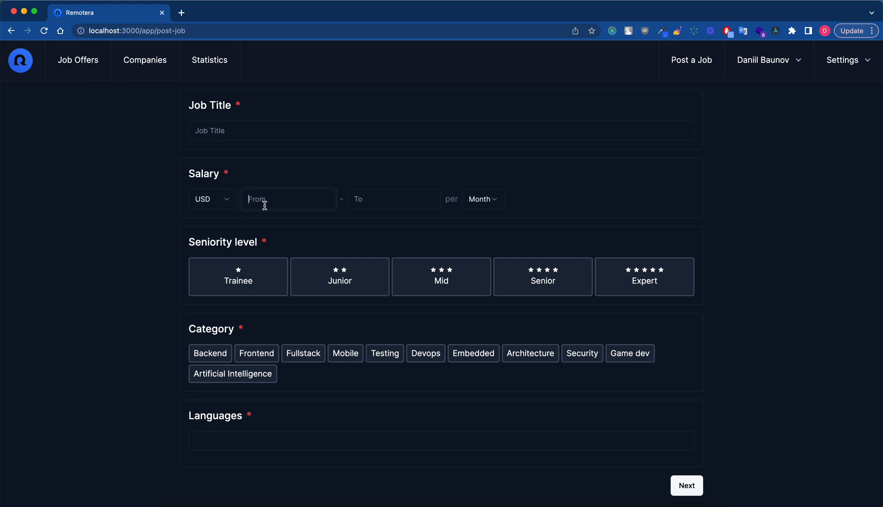
mouse_move(435, 213)
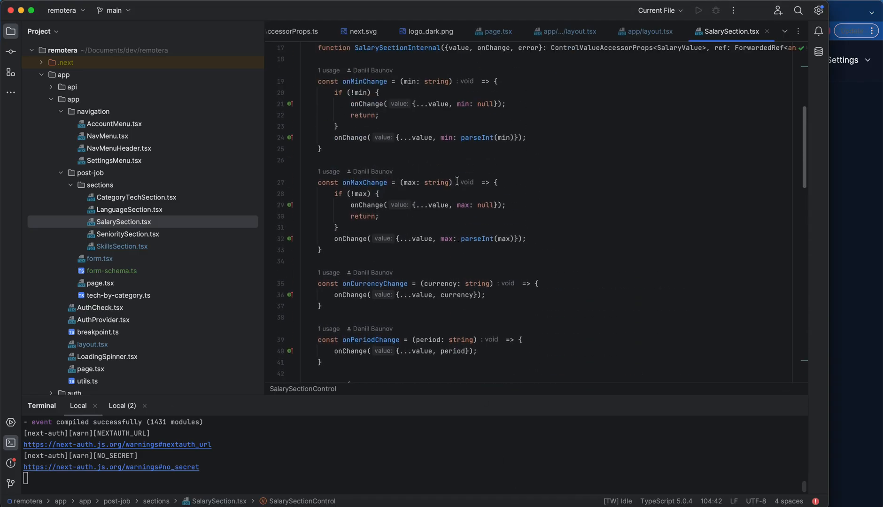
scroll("down", 3)
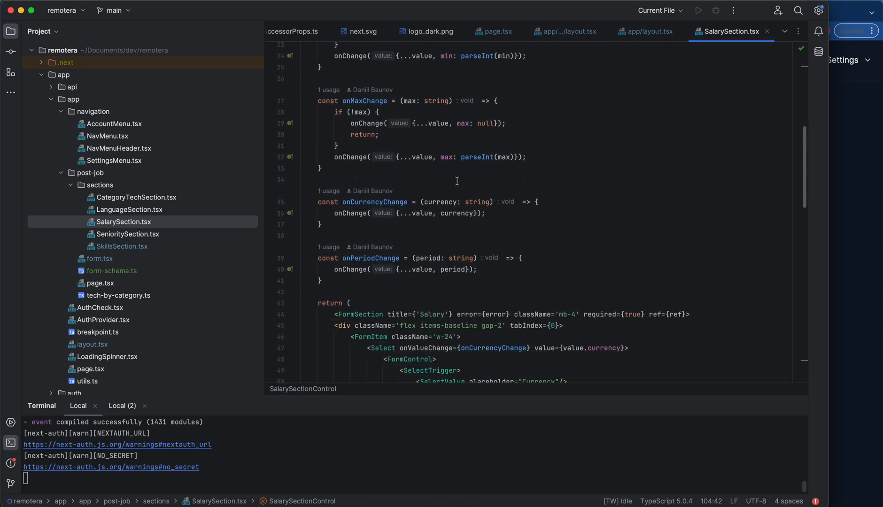
scroll("up", 3)
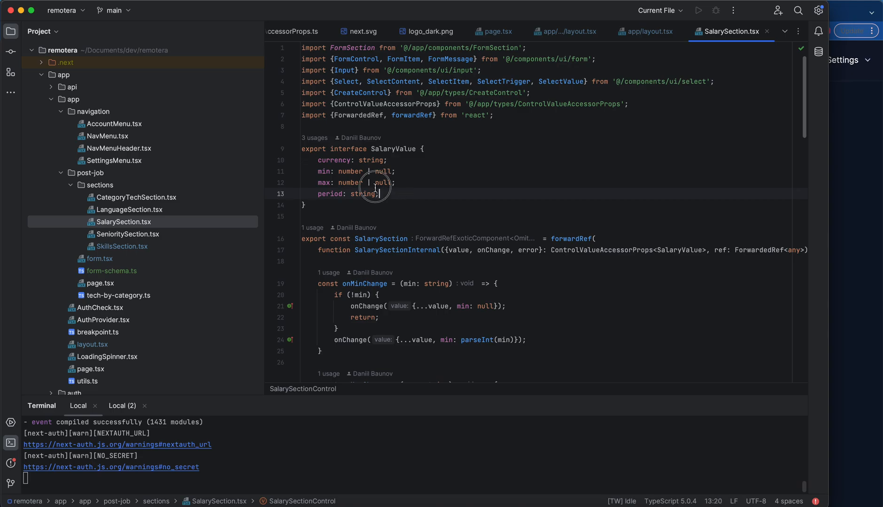
left_click(331, 171)
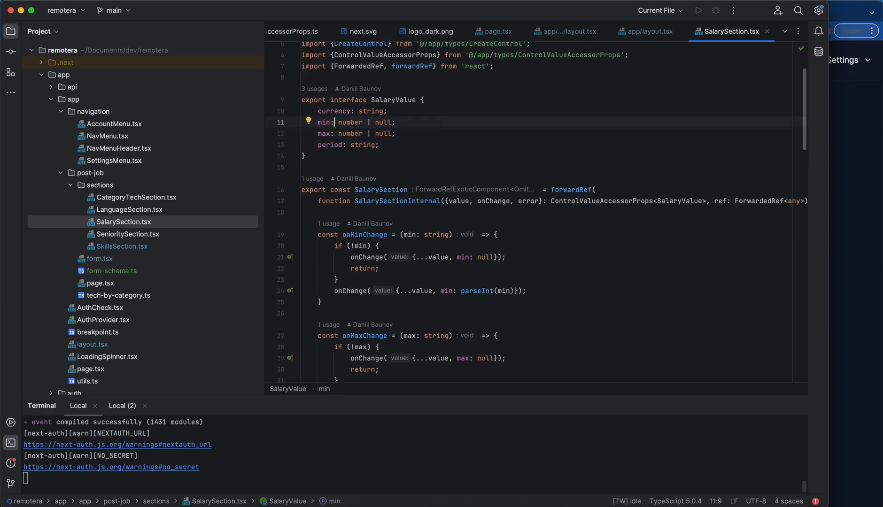
Scroll through the min/max/currency/period change handlers and form markup, then back up
scroll("down", 3)
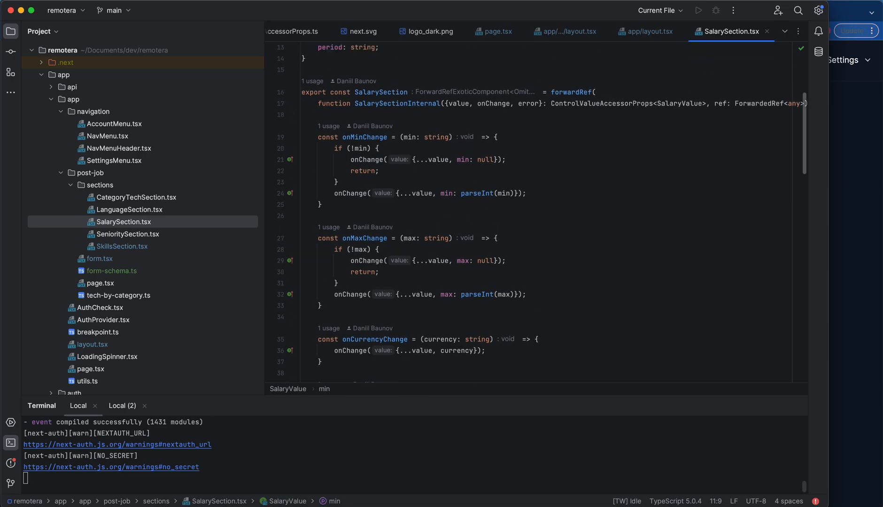
scroll("down", 3)
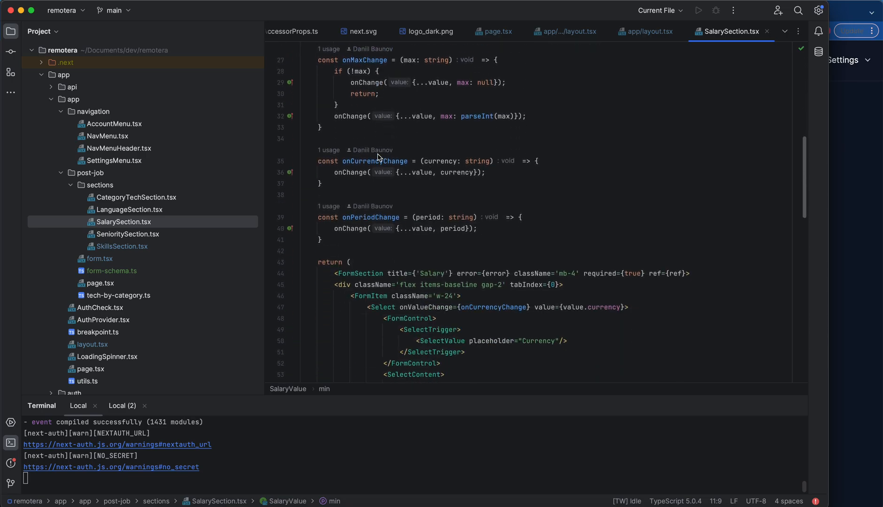
scroll("down", 3)
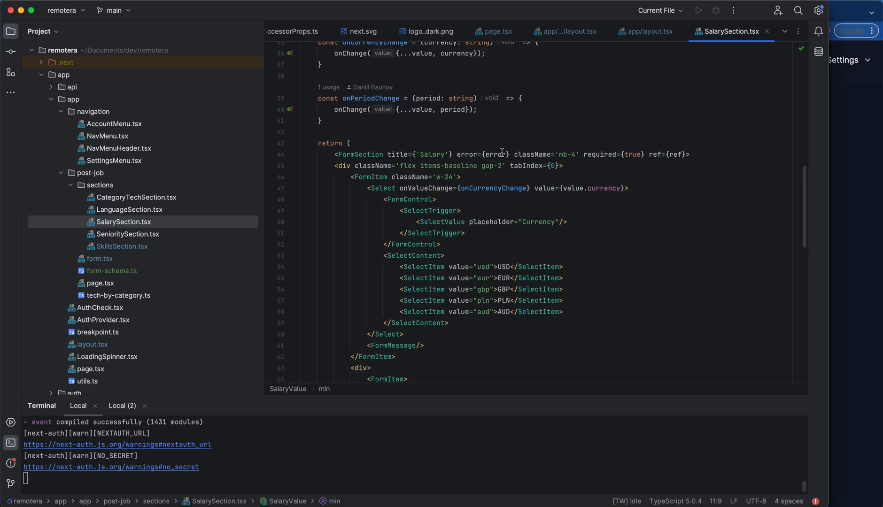
scroll("down", 3)
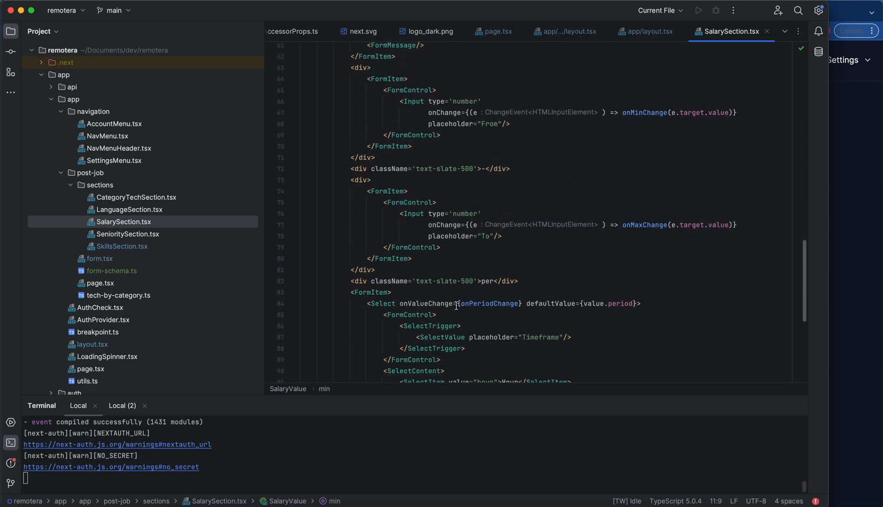
scroll("up", 3)
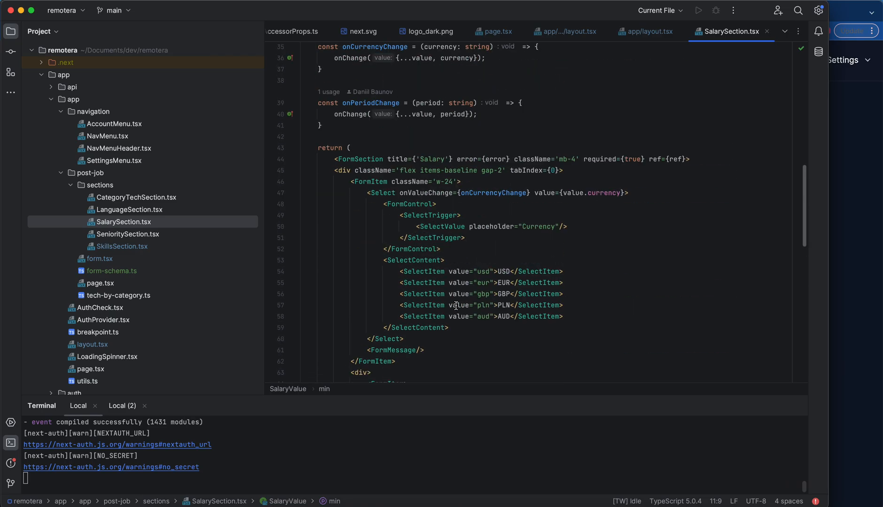
scroll("up", 3)
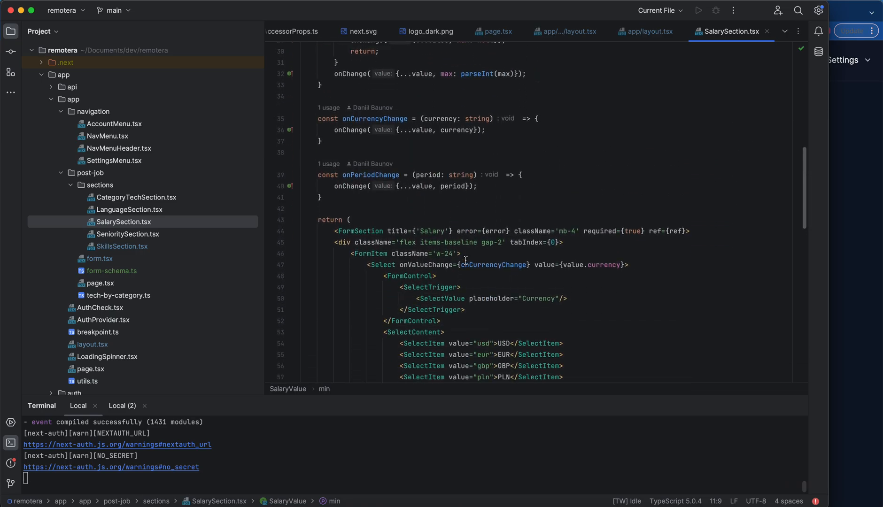
scroll("up", 3)
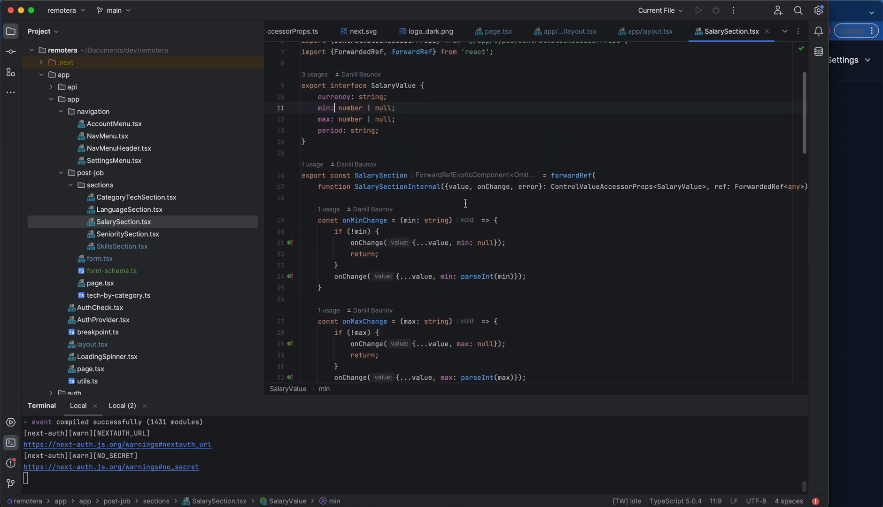
mouse_move(429, 171)
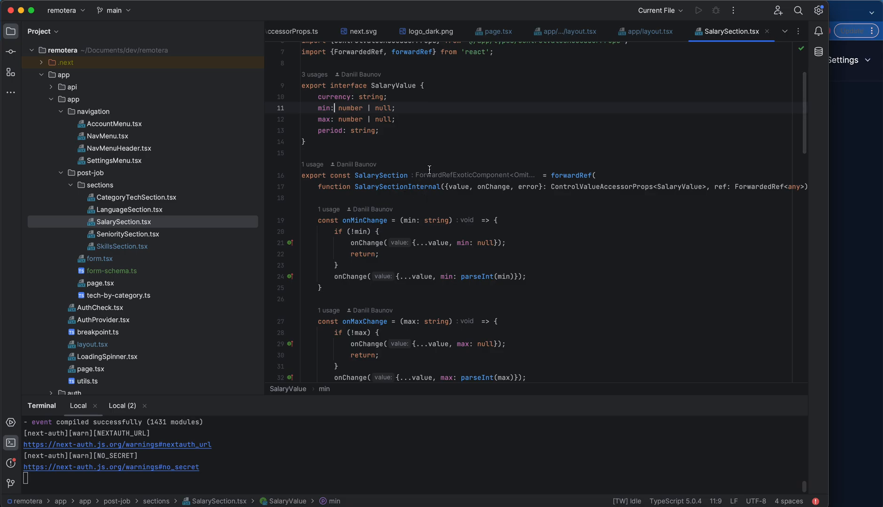
mouse_move(437, 170)
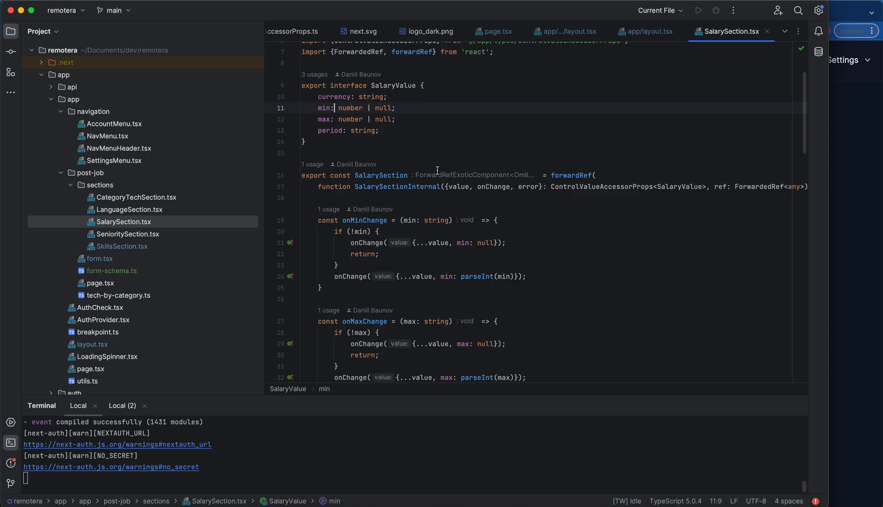
scroll("down", 3)
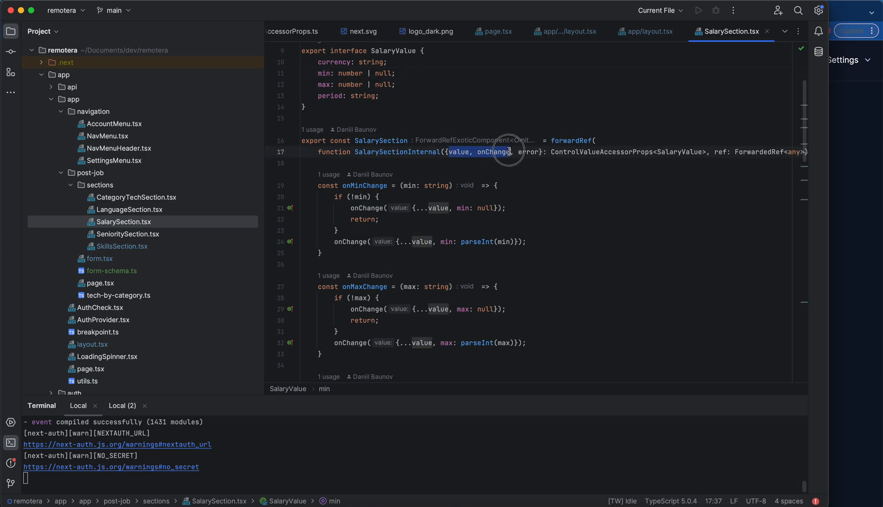
scroll("down", 3)
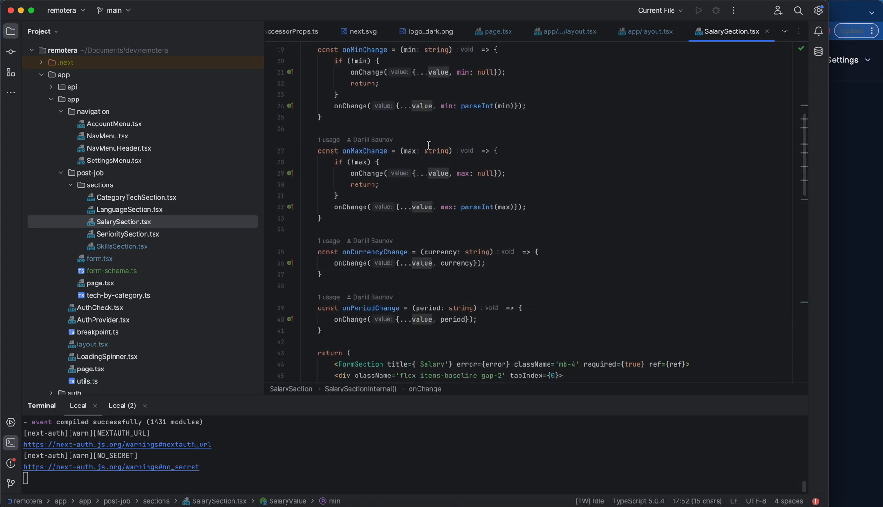
scroll("down", 3)
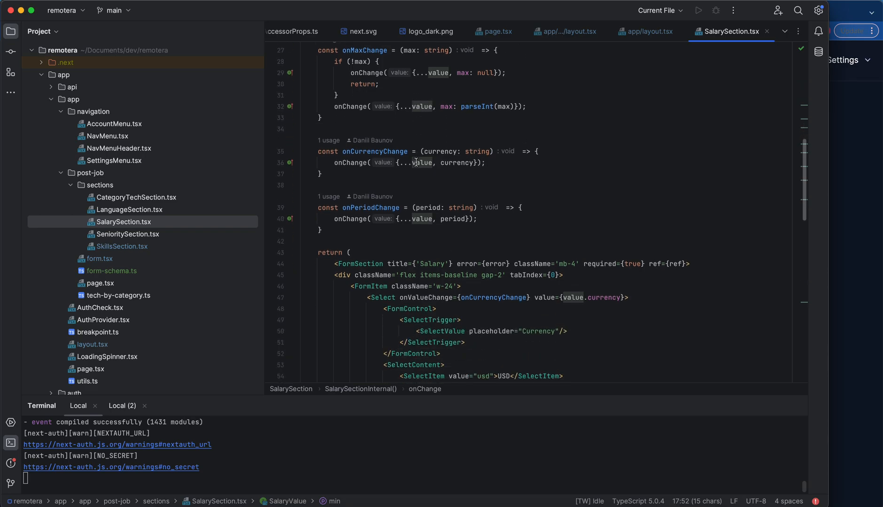
scroll("down", 3)
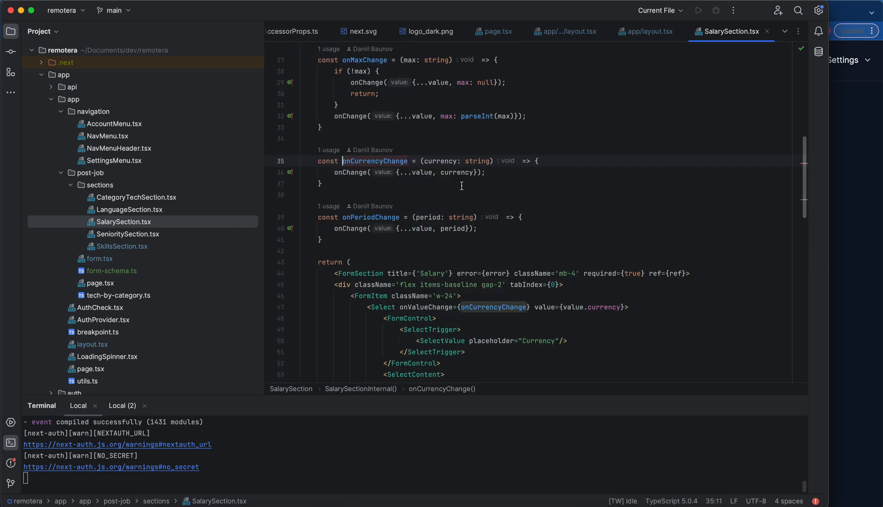
left_click(455, 179)
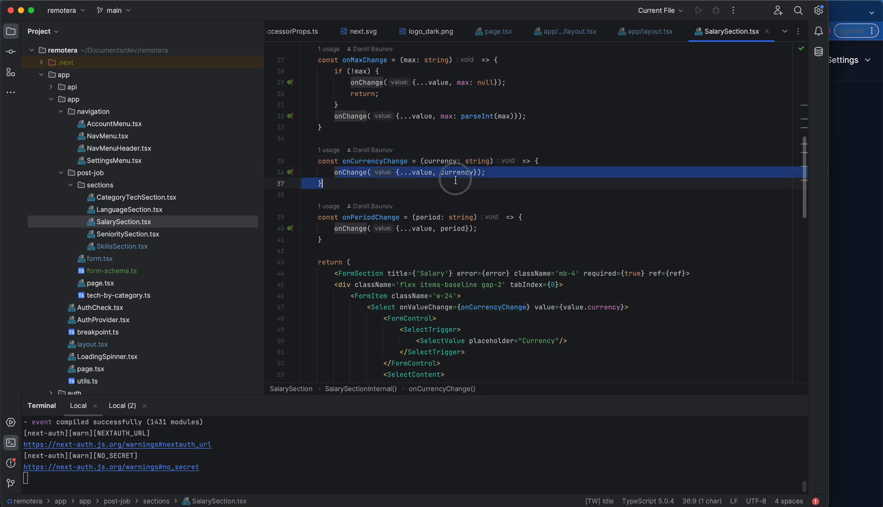
left_click(488, 172)
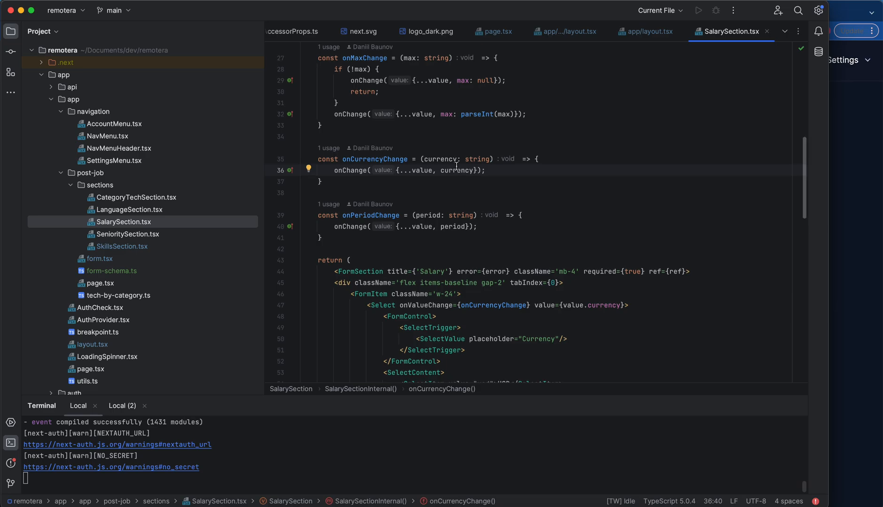
scroll("up", 3)
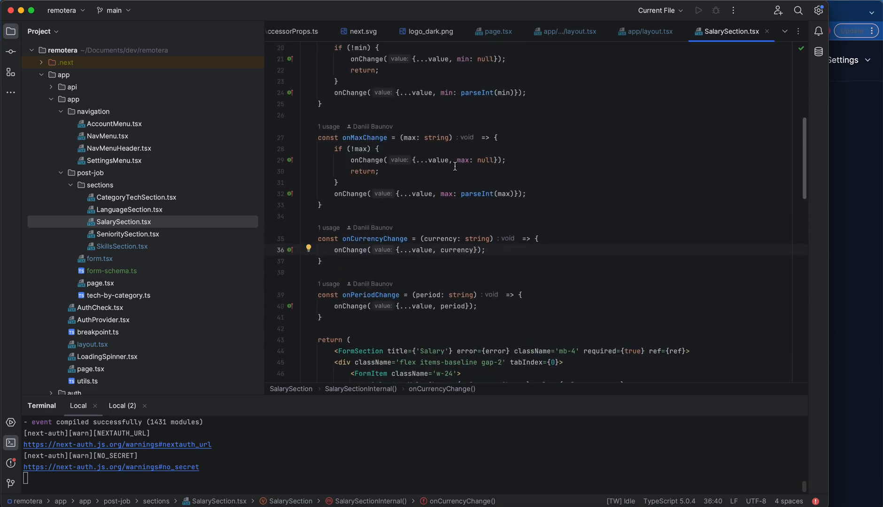
scroll("up", 3)
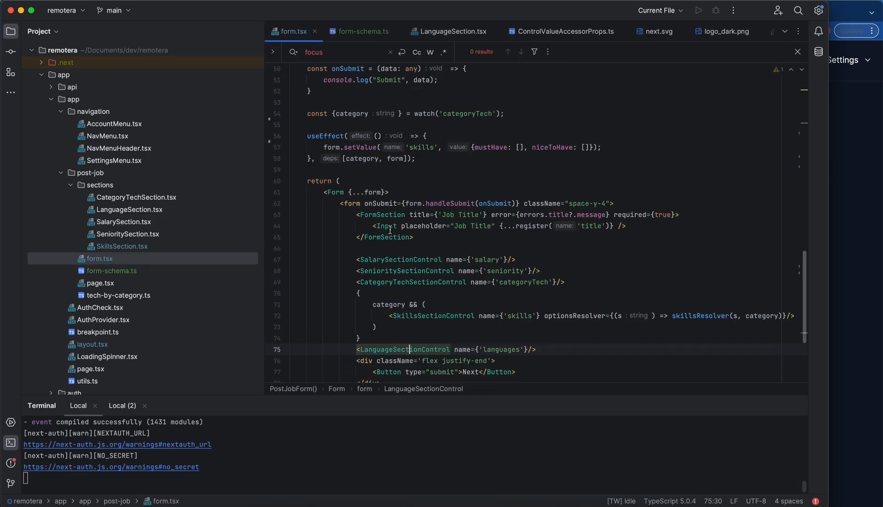
Scroll form.tsx down to the JSX rendering SalarySectionControl with name salary
scroll("down", 3)
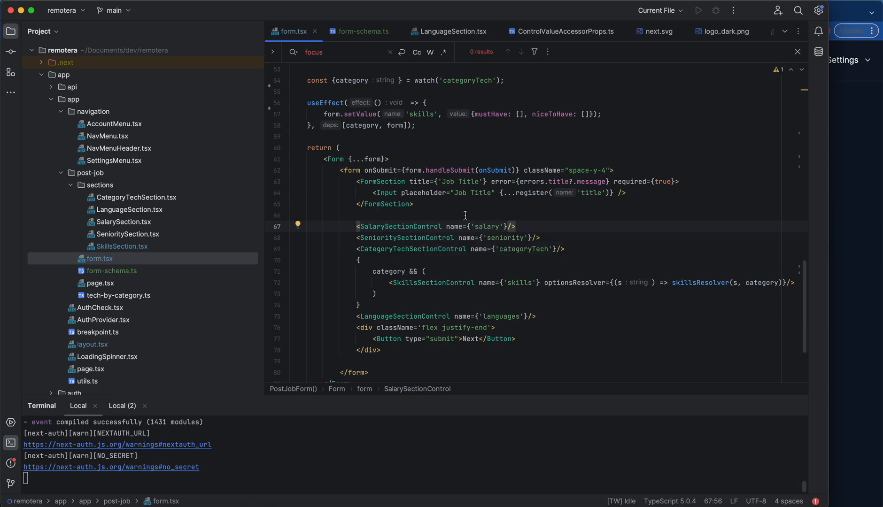
mouse_move(400, 227)
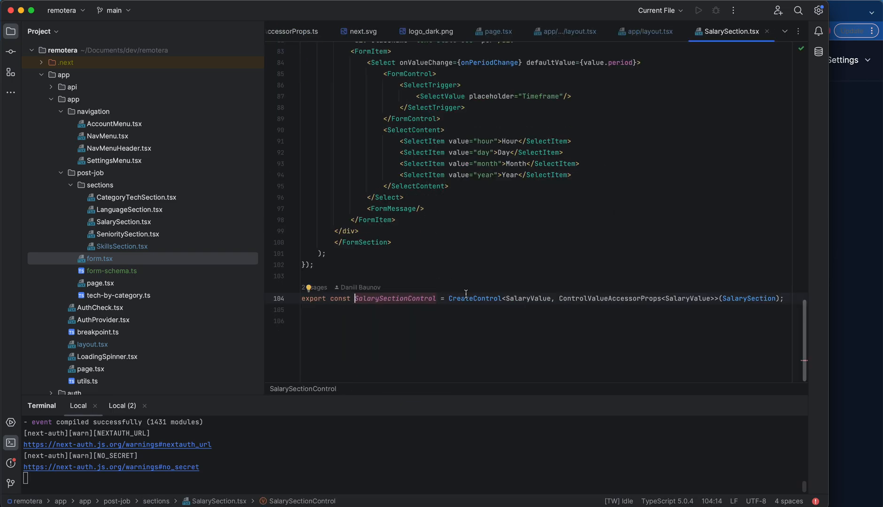
mouse_move(475, 299)
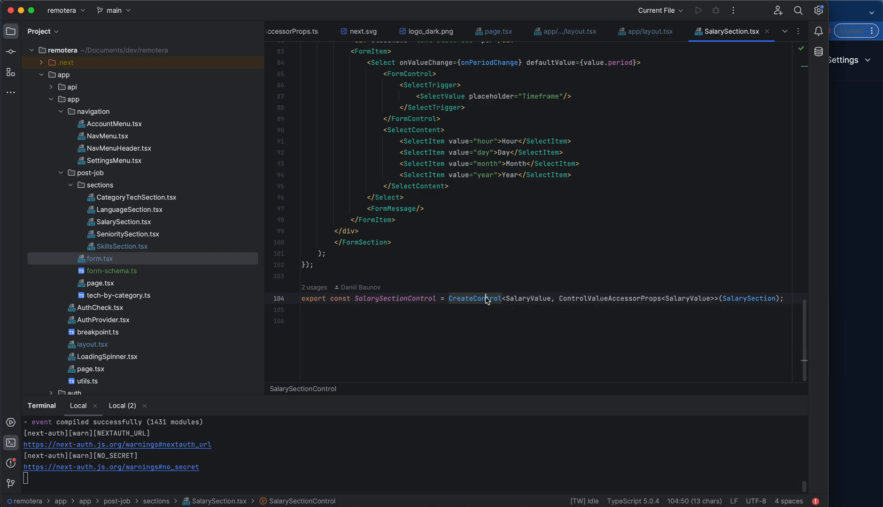
Scroll to the SalarySectionControl export at line 104 and jump to the CreateControl definition
scroll("up", 3)
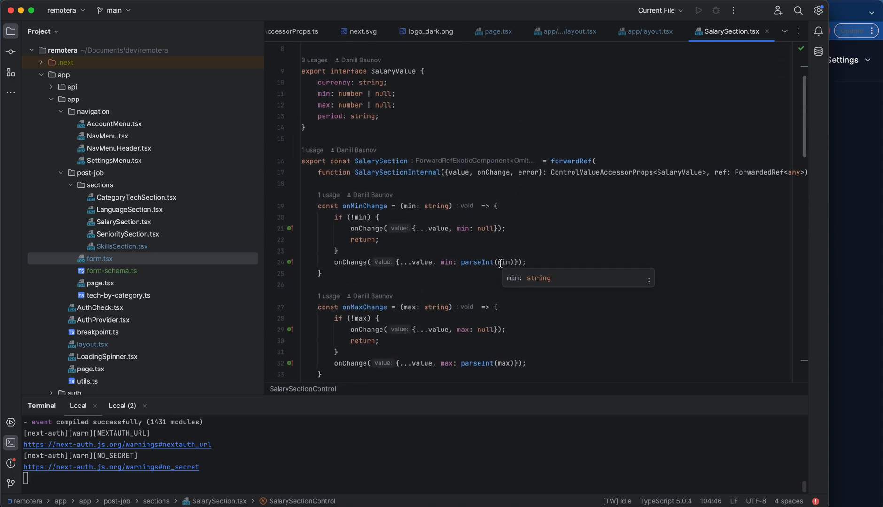
mouse_move(448, 173)
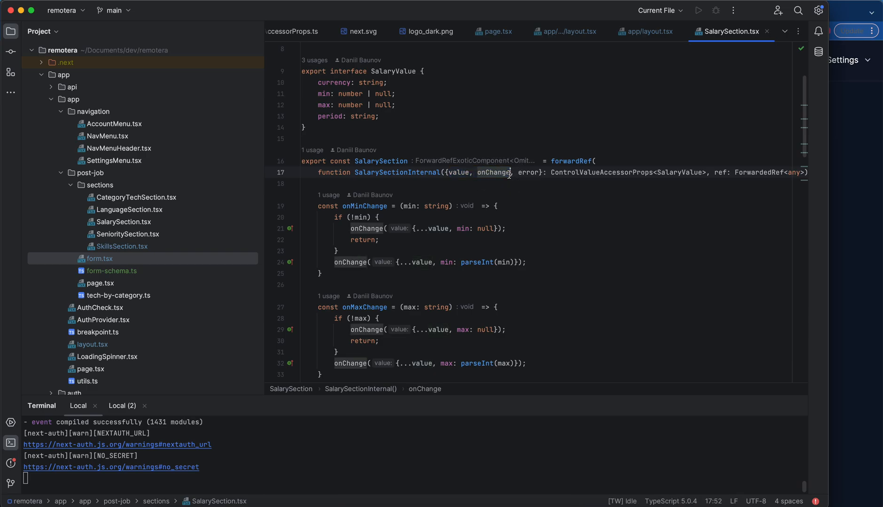
mouse_move(499, 172)
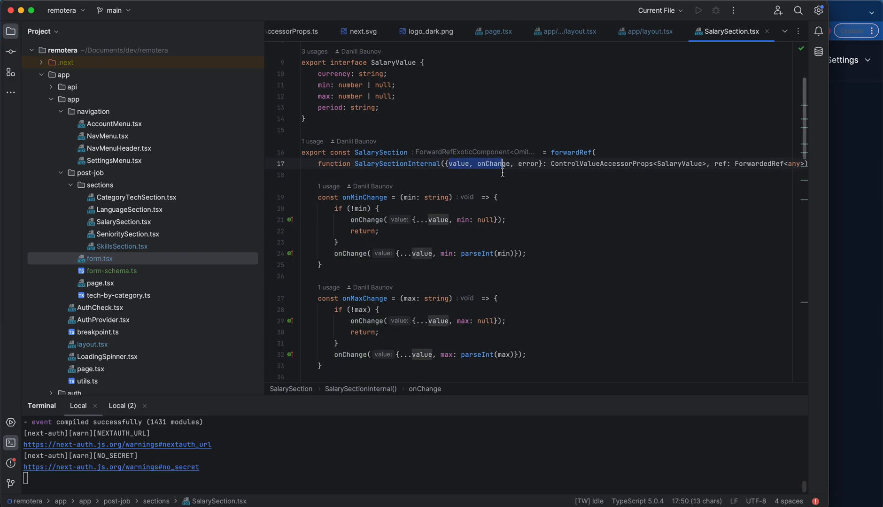
scroll("down", 3)
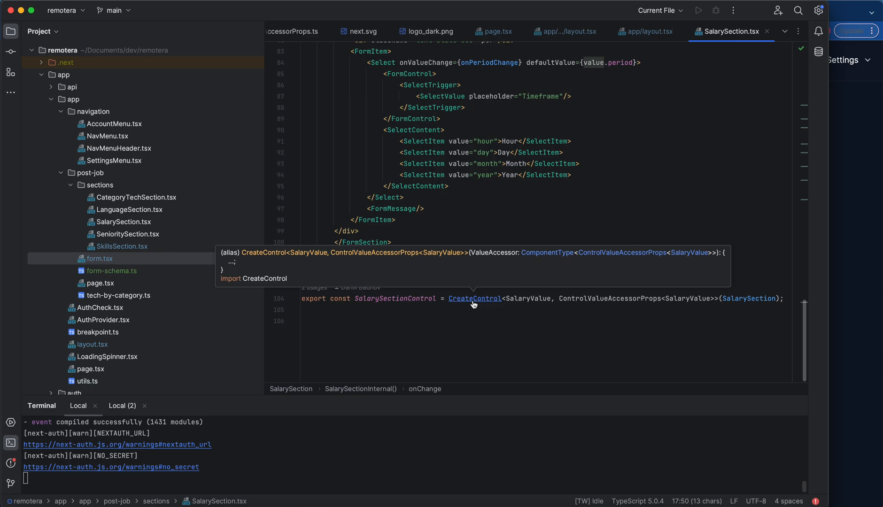
left_click(475, 299)
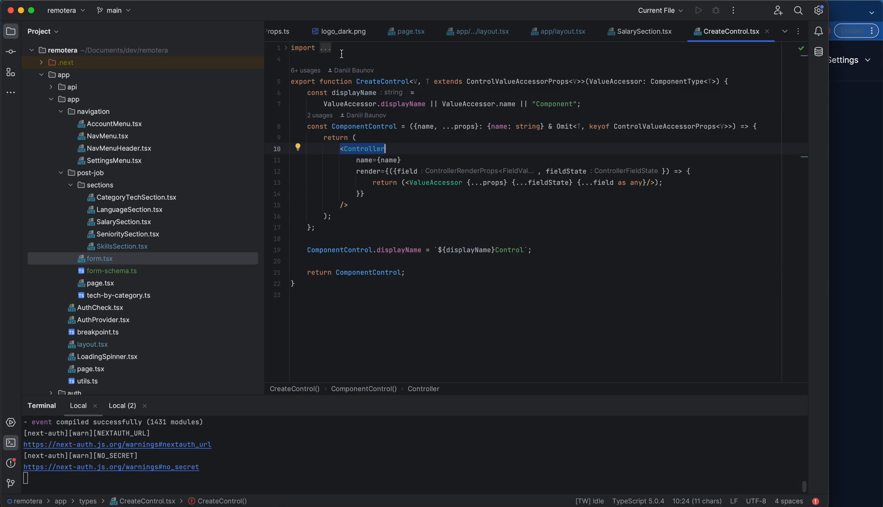
Expand the folded import block in CreateControl.tsx to show react-hook-form and react imports
left_click(326, 47)
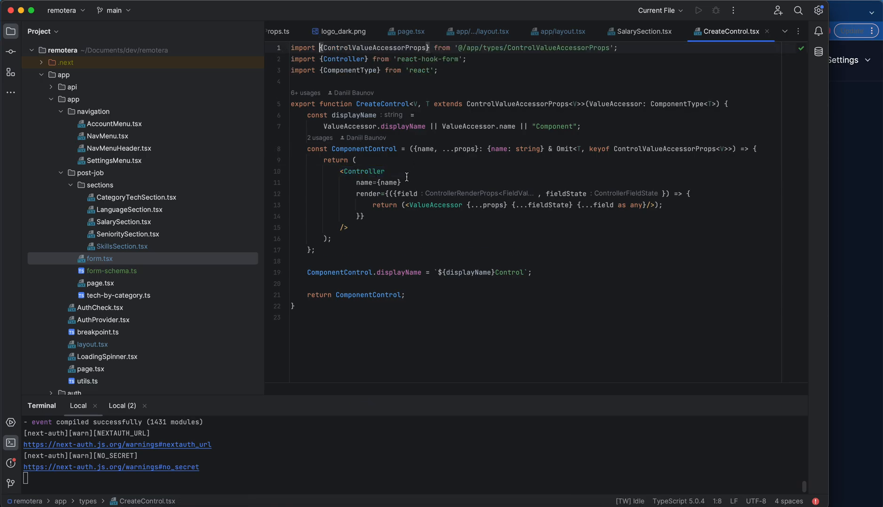
mouse_move(465, 118)
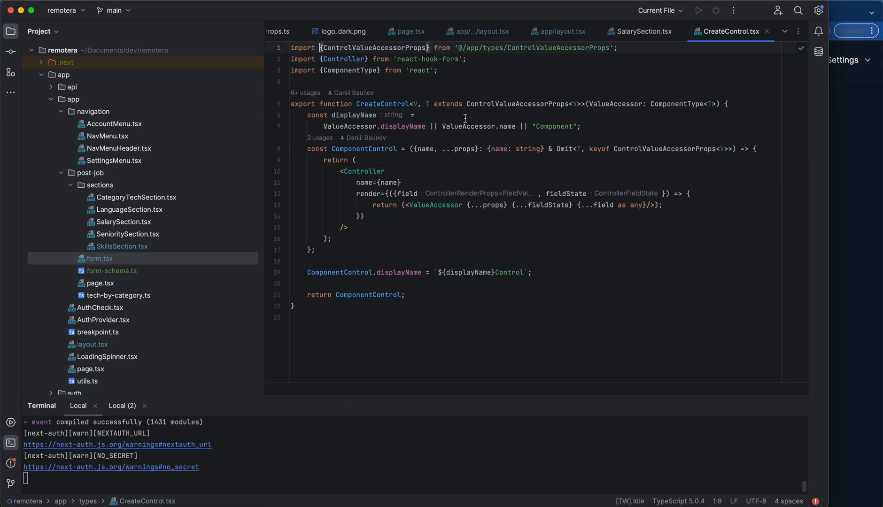
mouse_move(396, 237)
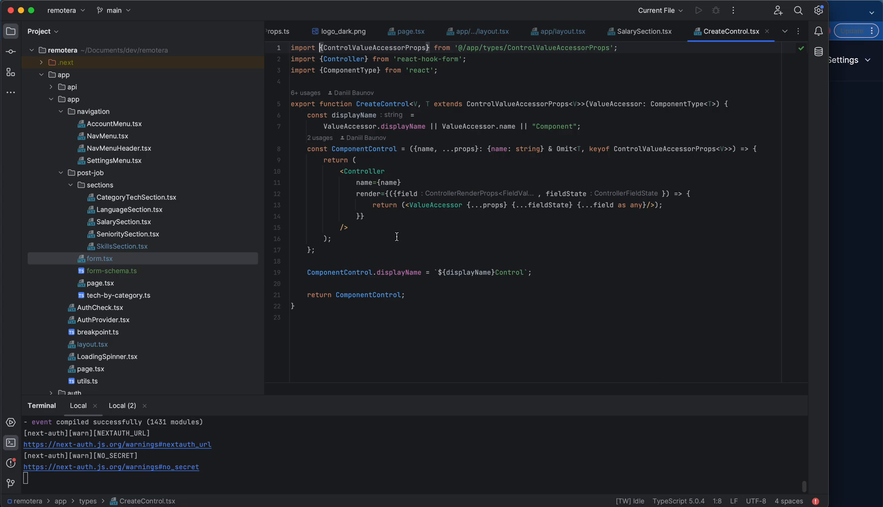
mouse_move(245, 230)
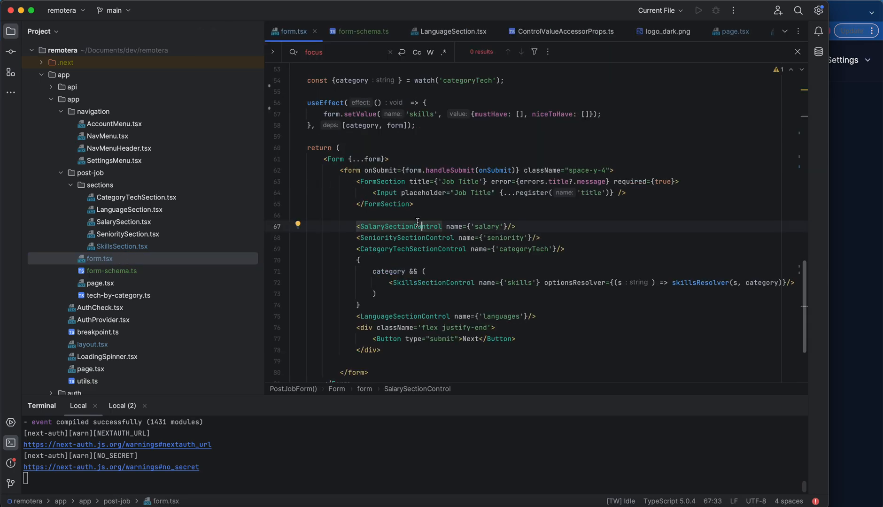
mouse_move(399, 226)
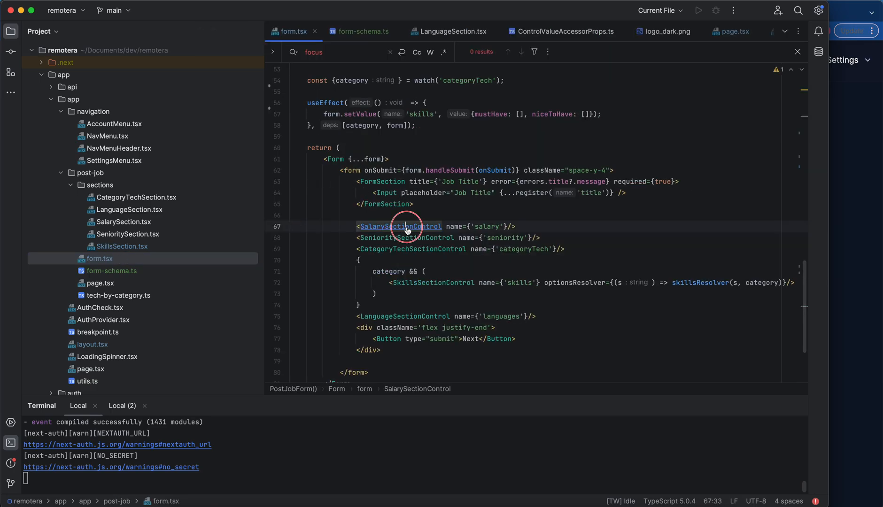
Jump to the SalarySectionControl definition and select the CreateControl call wrapping SalarySection
left_click(400, 226)
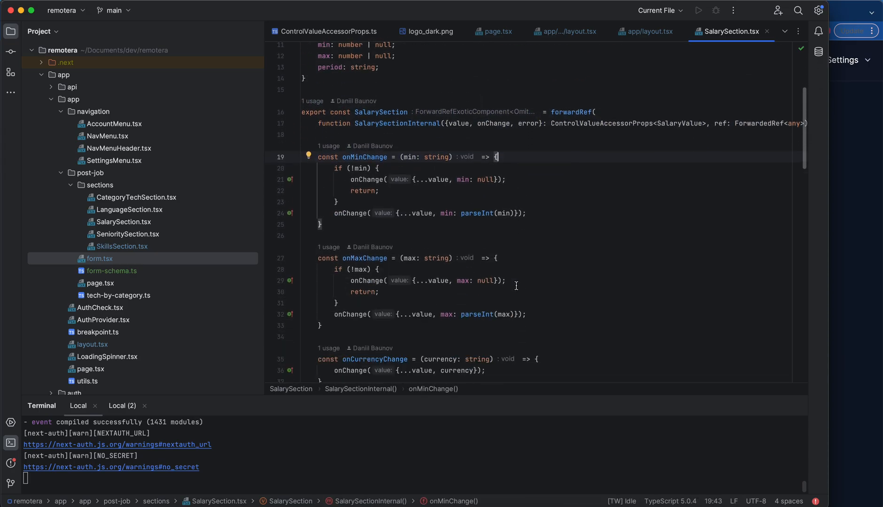
scroll("down", 3)
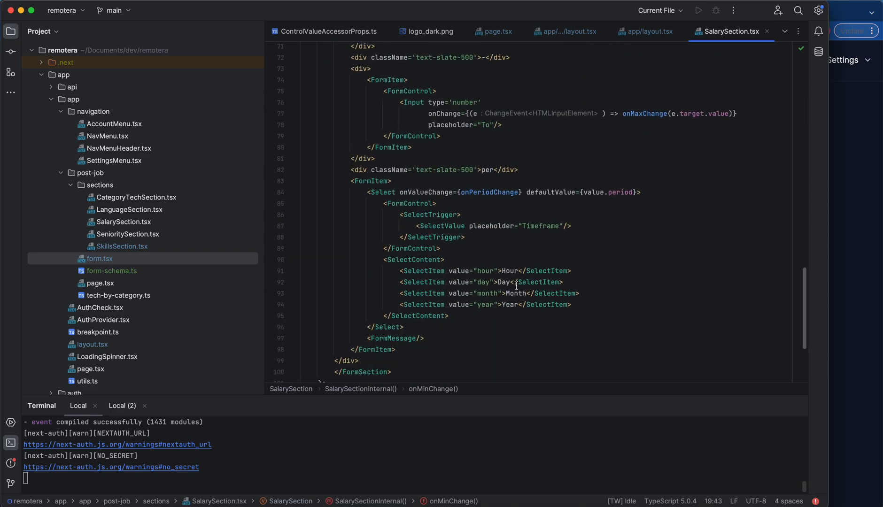
scroll("down", 3)
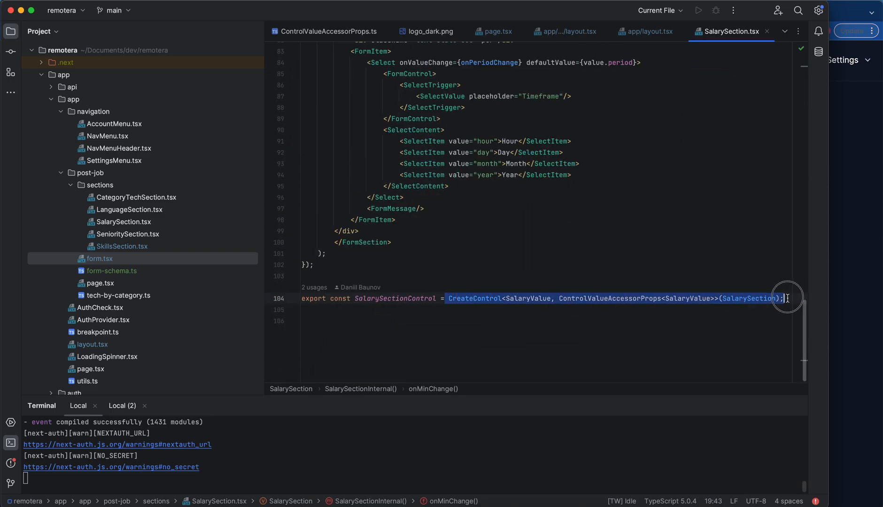
double_click(395, 299)
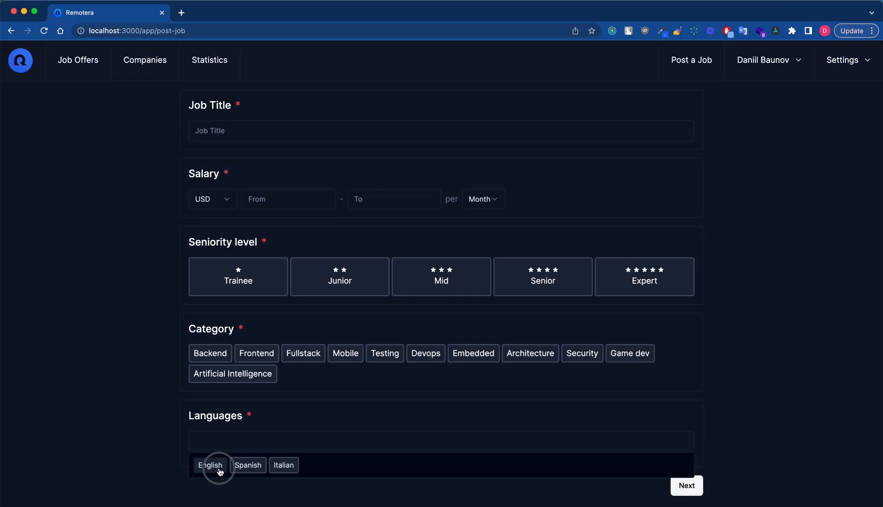
Add English to the languages, submit to see validation errors, enter 'dsf' and submit again
left_click(212, 465)
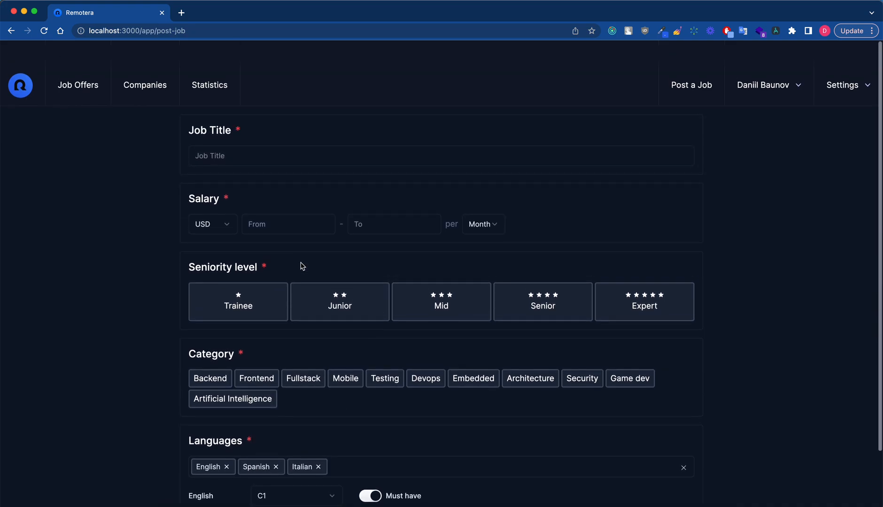
scroll("down", 3)
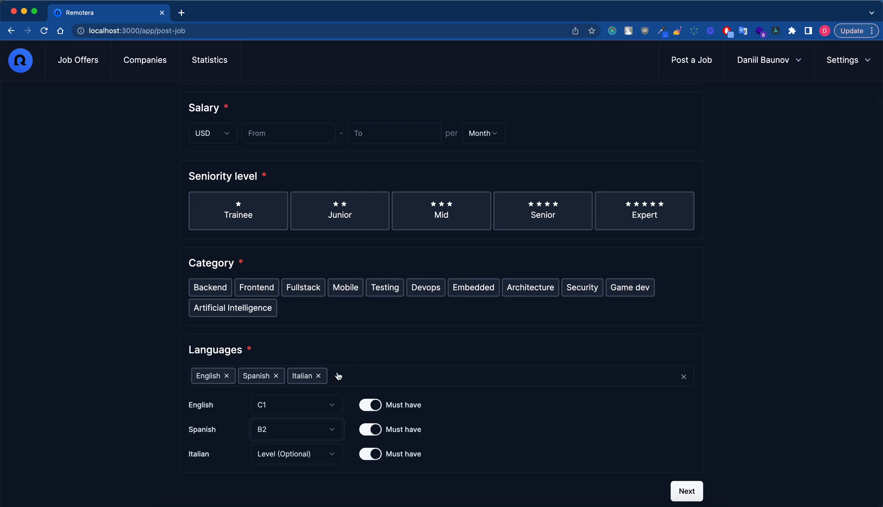
left_click(686, 492)
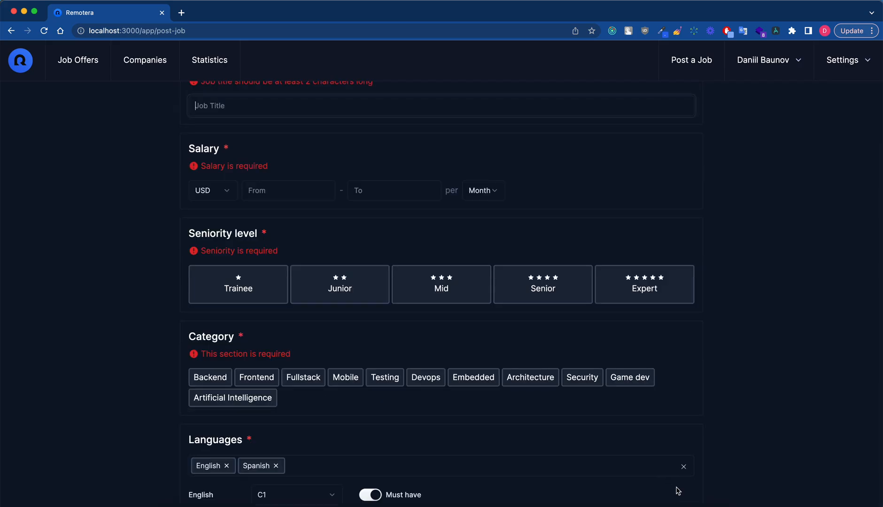
type("dsf")
left_click(289, 190)
type("232")
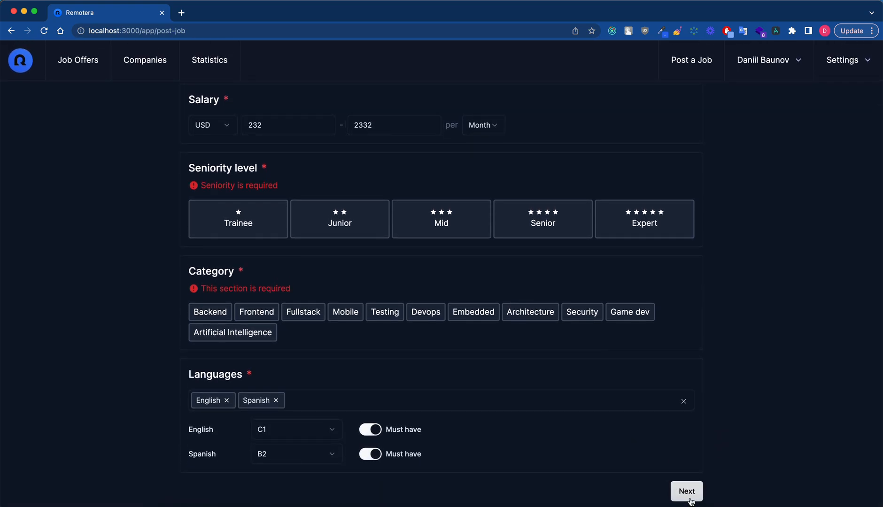
left_click(339, 219)
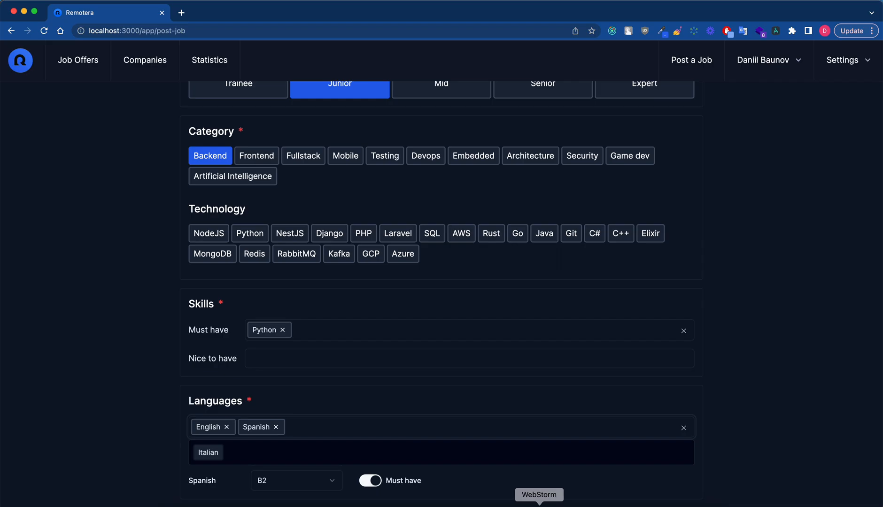
Switch to form.tsx and scroll through onSubmit, watch and the SectionControl components
left_click(538, 494)
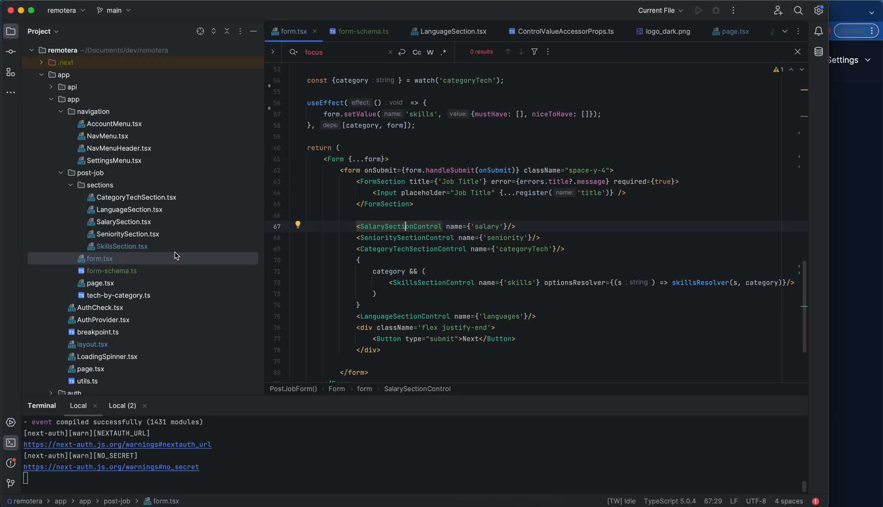
scroll("up", 3)
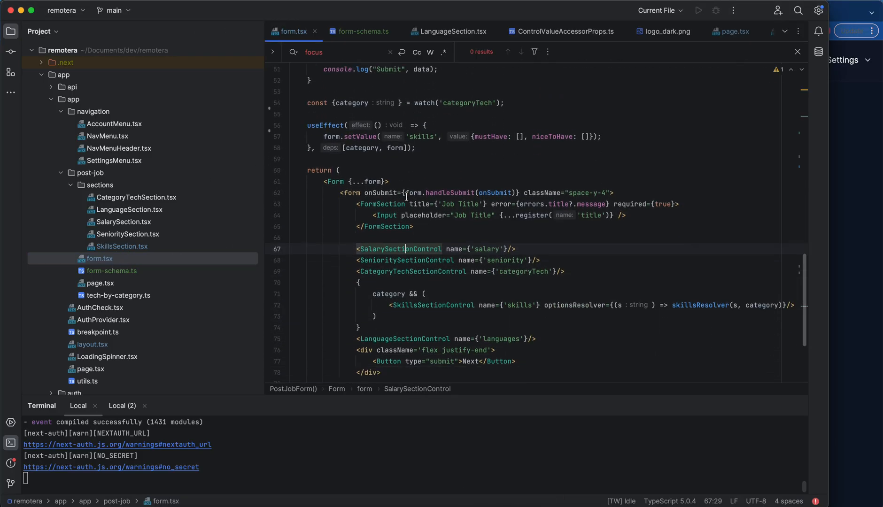
scroll("up", 3)
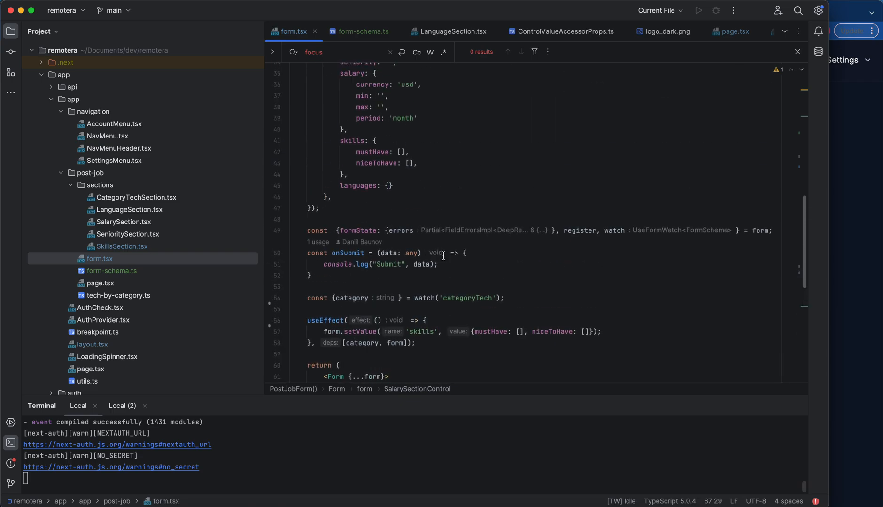
scroll("down", 3)
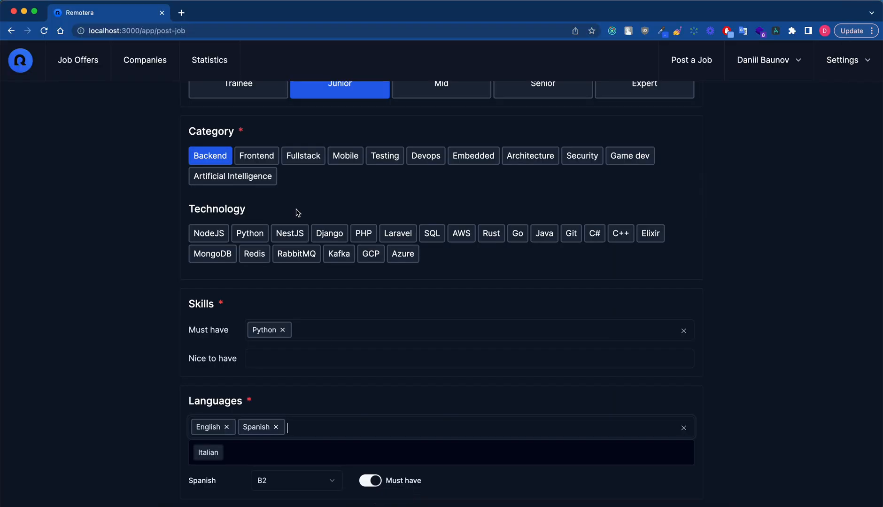
Change the job category to Fullstack, then Frontend, clearing the must-have skills
left_click(303, 155)
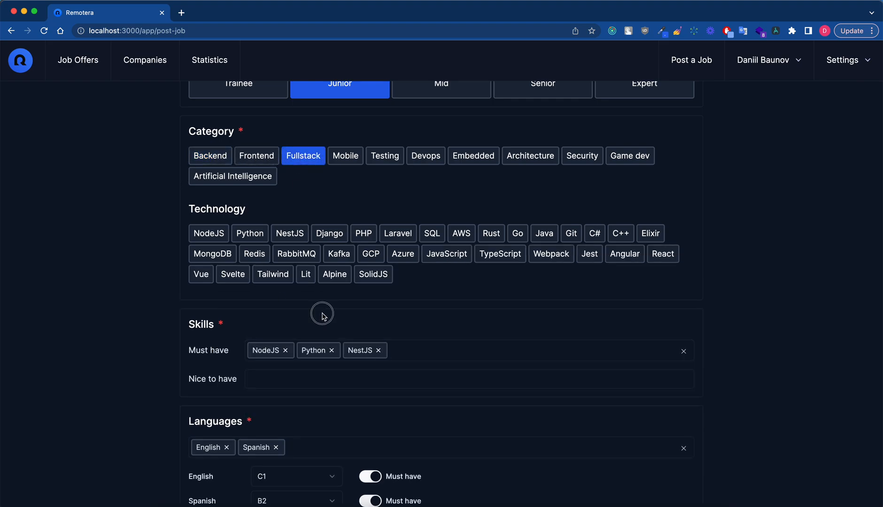
left_click(257, 155)
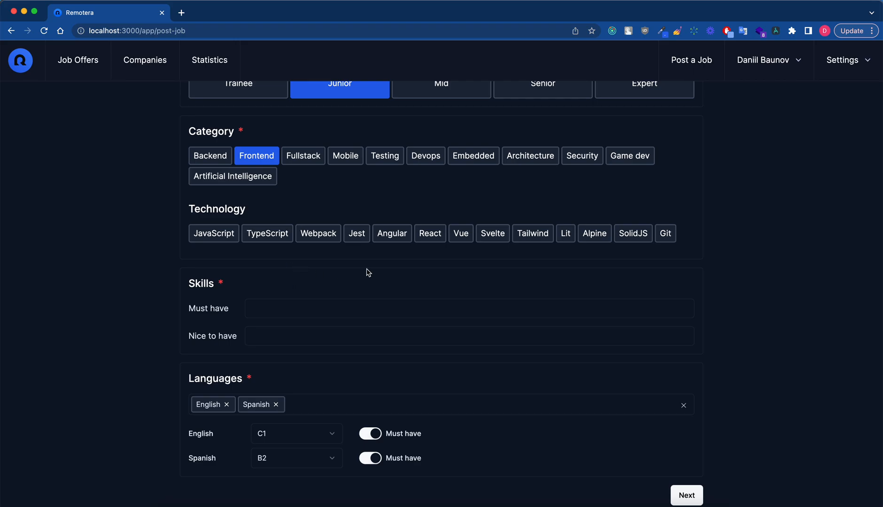
scroll("up", 3)
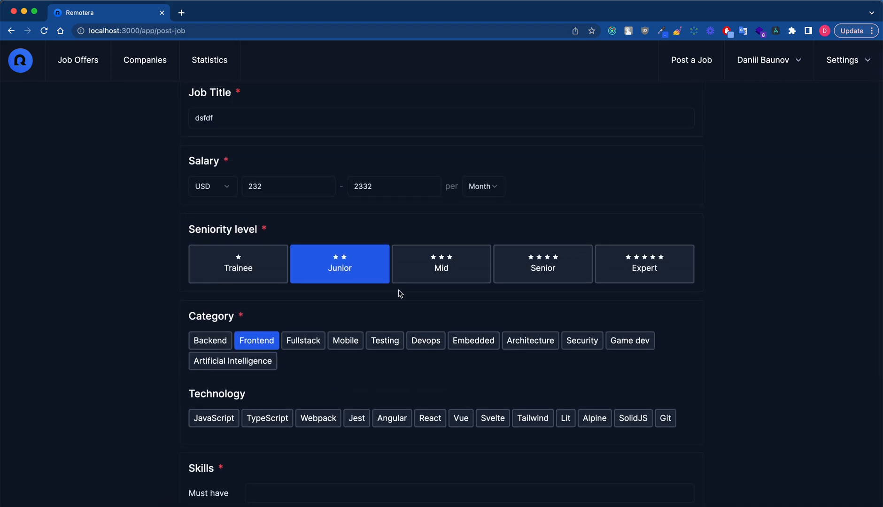
mouse_move(397, 298)
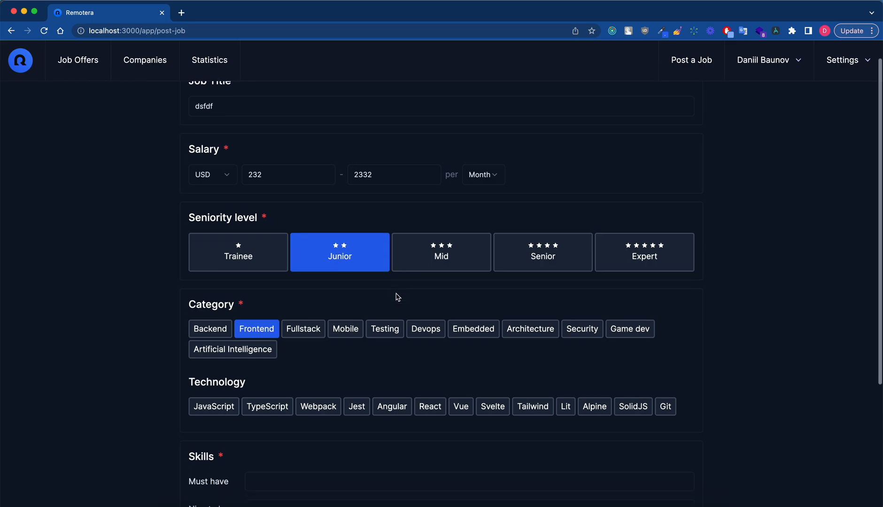
scroll("down", 3)
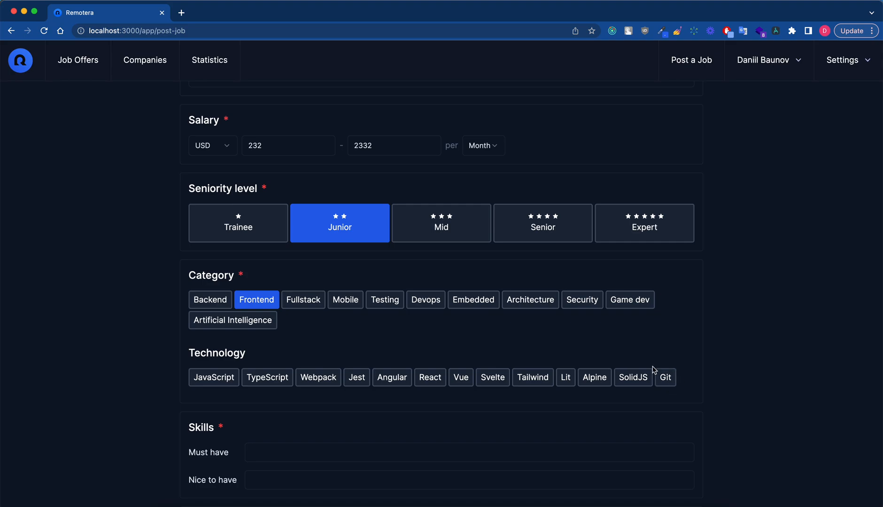
mouse_move(660, 339)
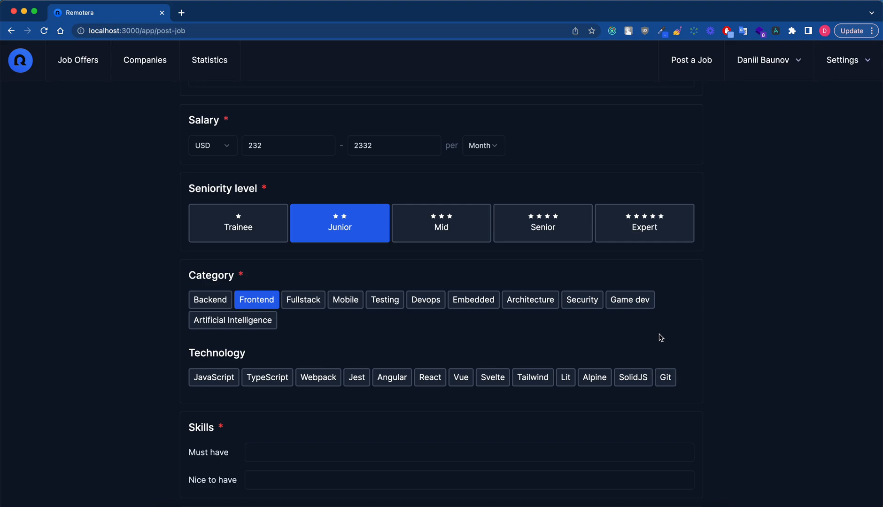
mouse_move(365, 292)
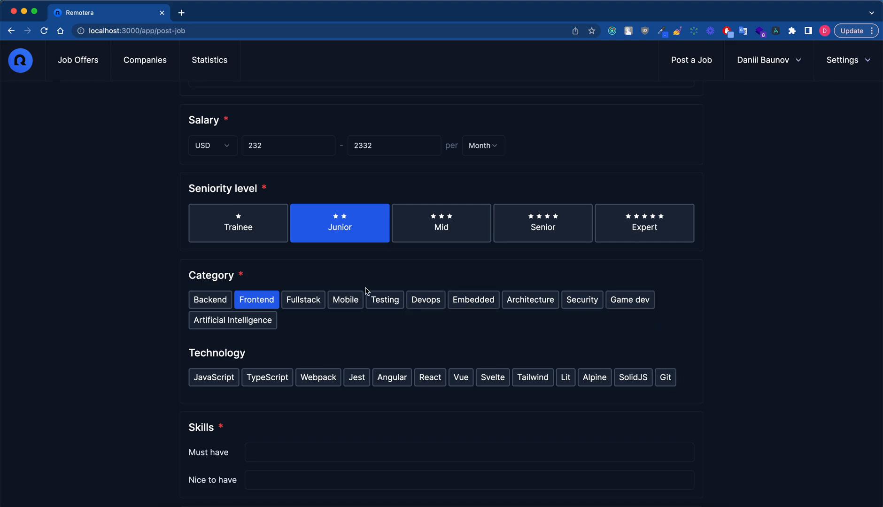
mouse_move(386, 267)
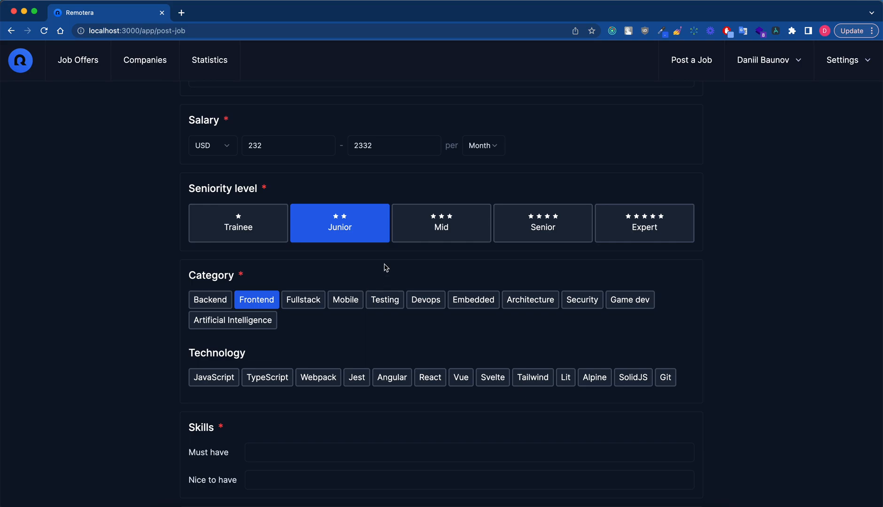
mouse_move(392, 276)
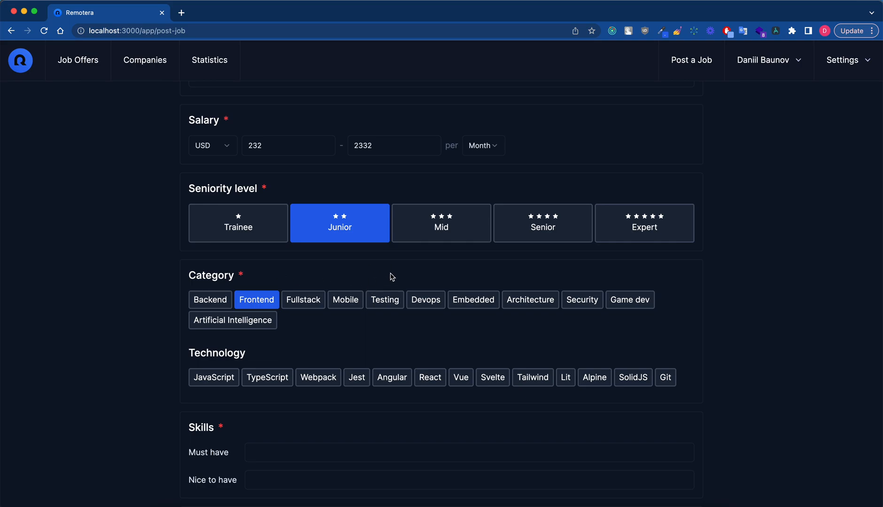
mouse_move(682, 319)
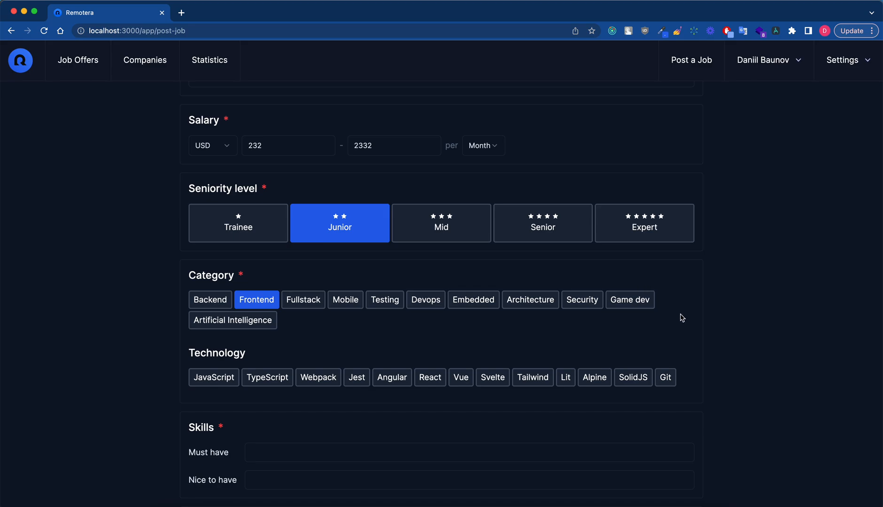
Scroll down the form and bring up the Languages autocomplete suggestions
scroll("down", 3)
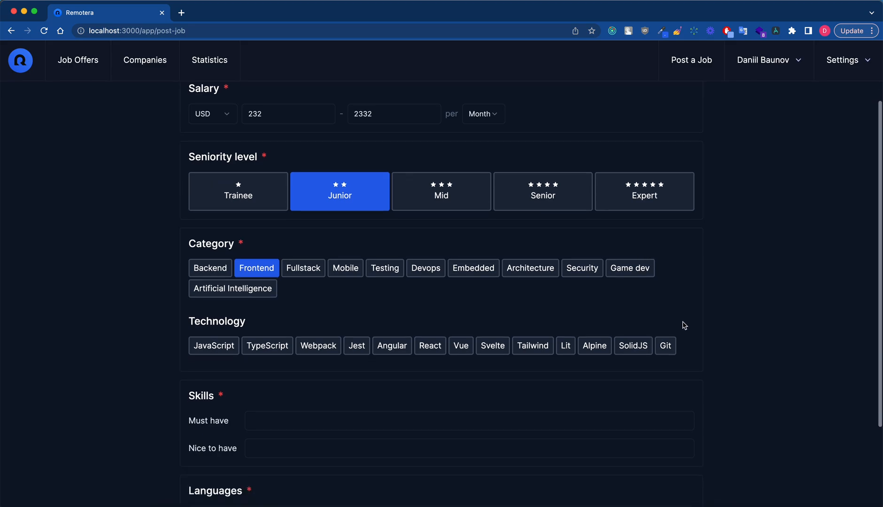
scroll("down", 3)
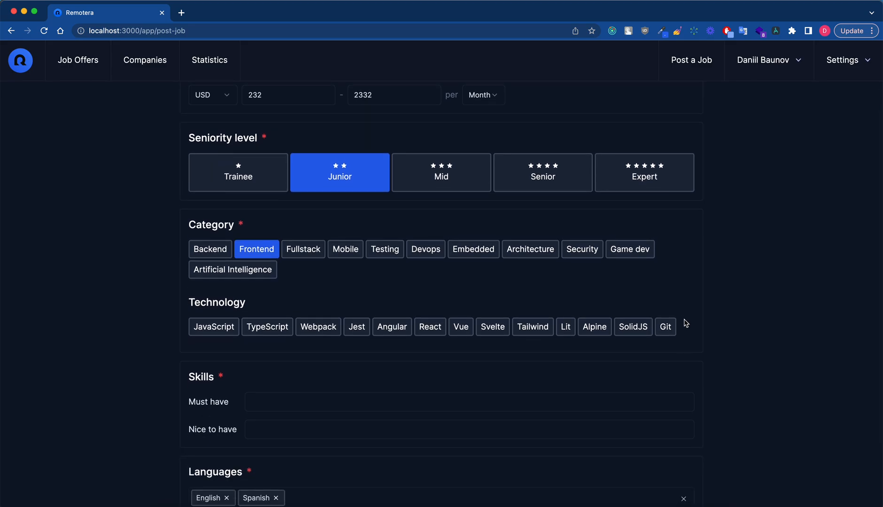
scroll("down", 3)
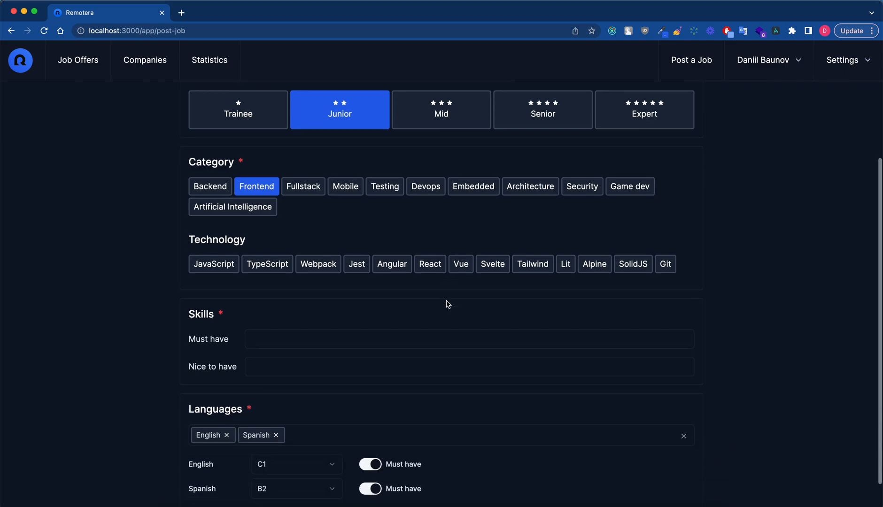
scroll("down", 3)
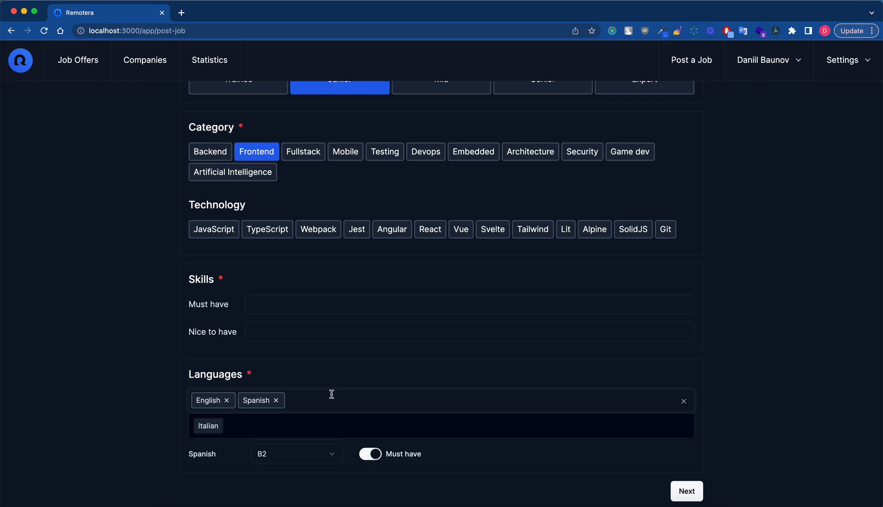
left_click(208, 427)
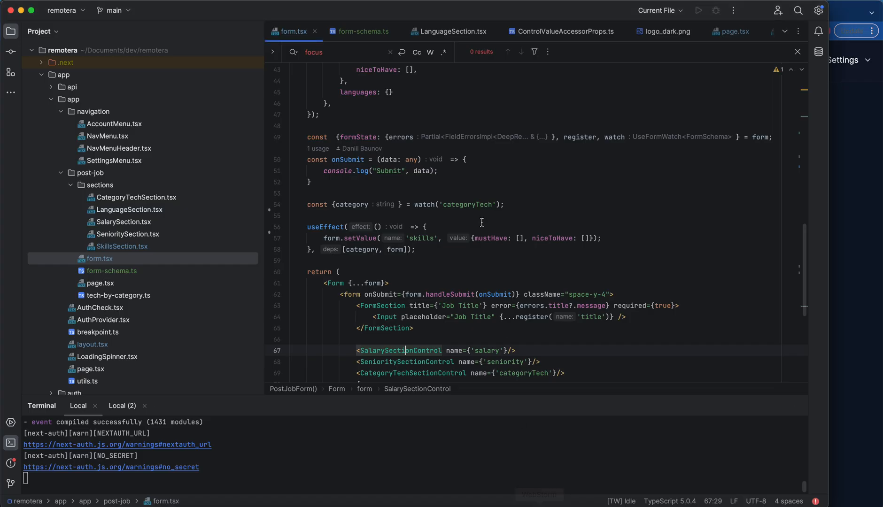
Scroll form.tsx to SalarySectionControl and select the 'salary' field name
scroll("down", 3)
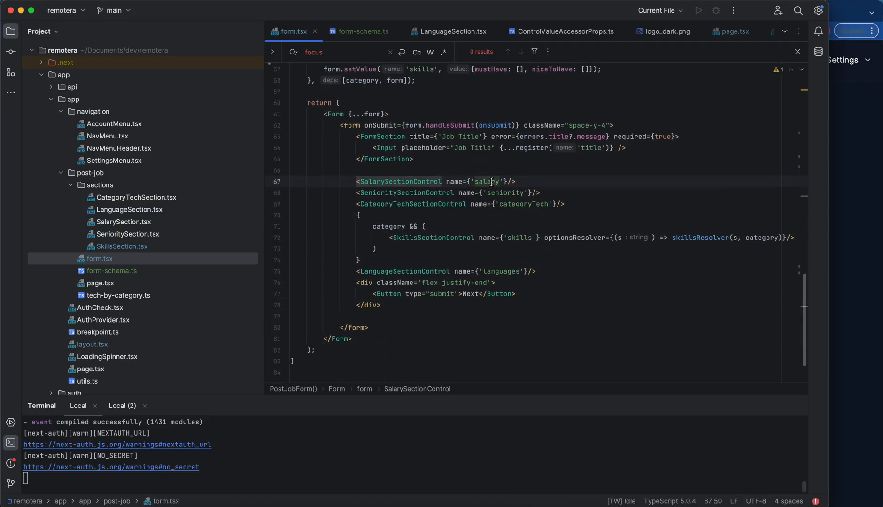
double_click(486, 182)
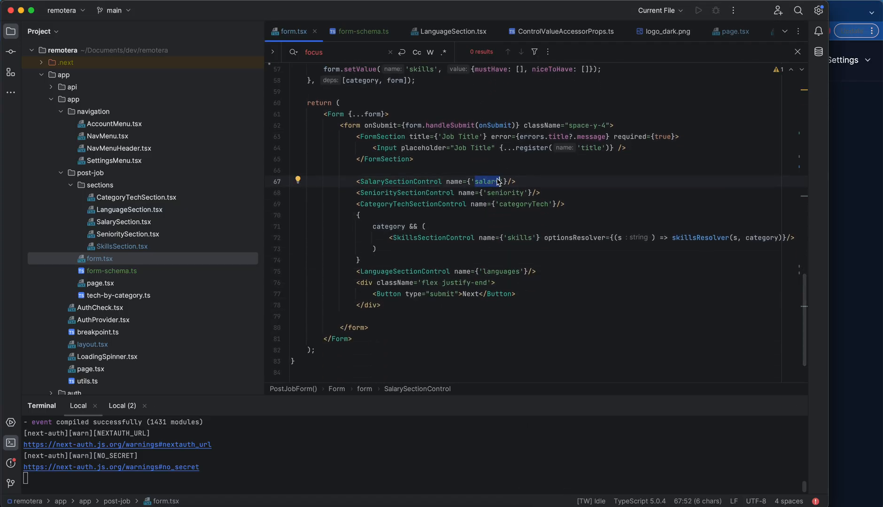
scroll("up", 3)
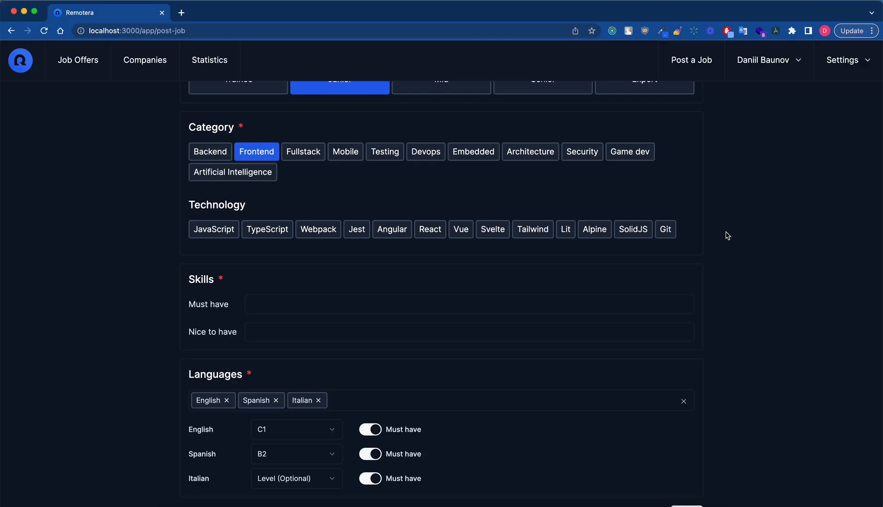
Submit the Remotera job form from the Console and expand the logged data showing English C1, Spanish B2, Italian
right_click(727, 236)
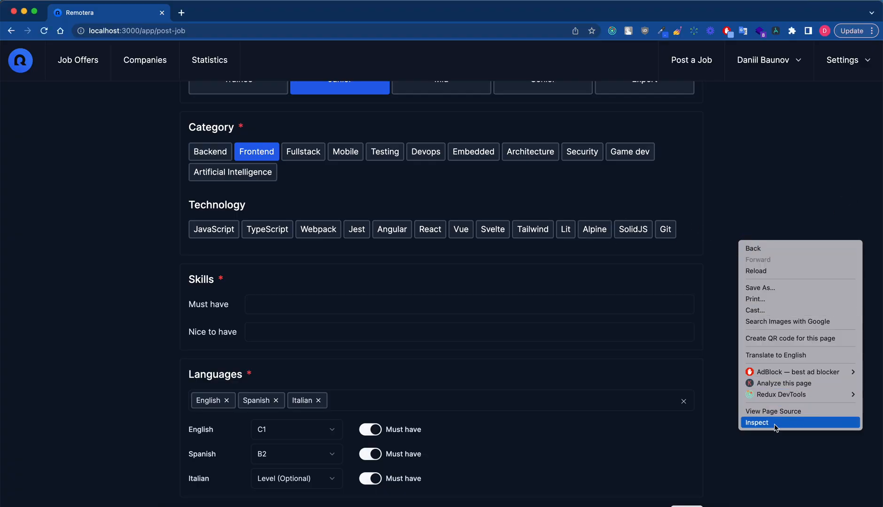
left_click(756, 423)
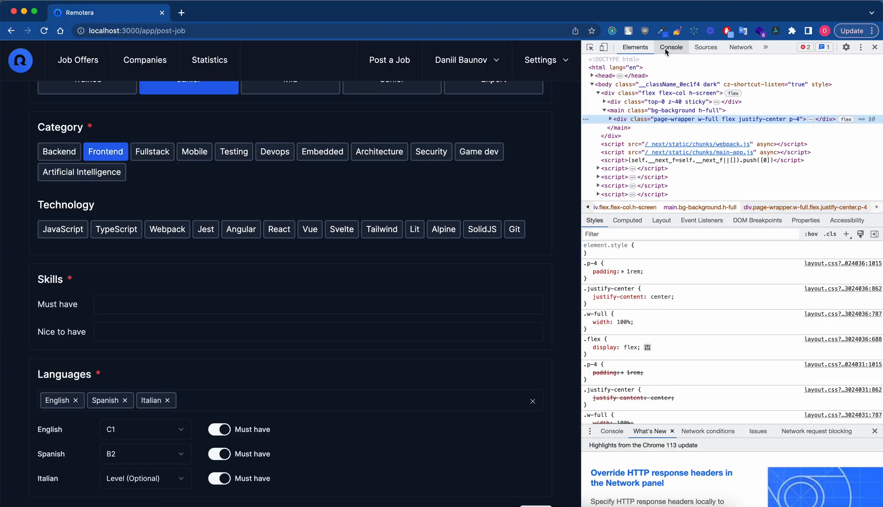
left_click(670, 47)
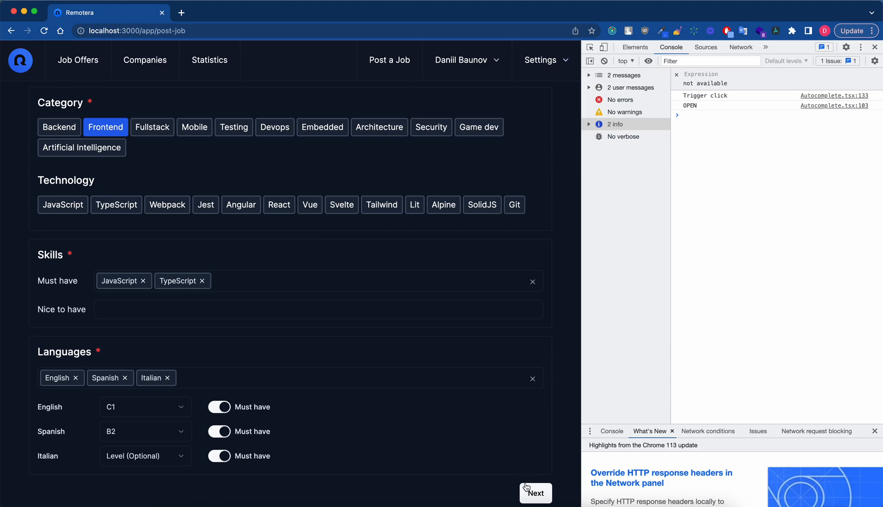
left_click(536, 493)
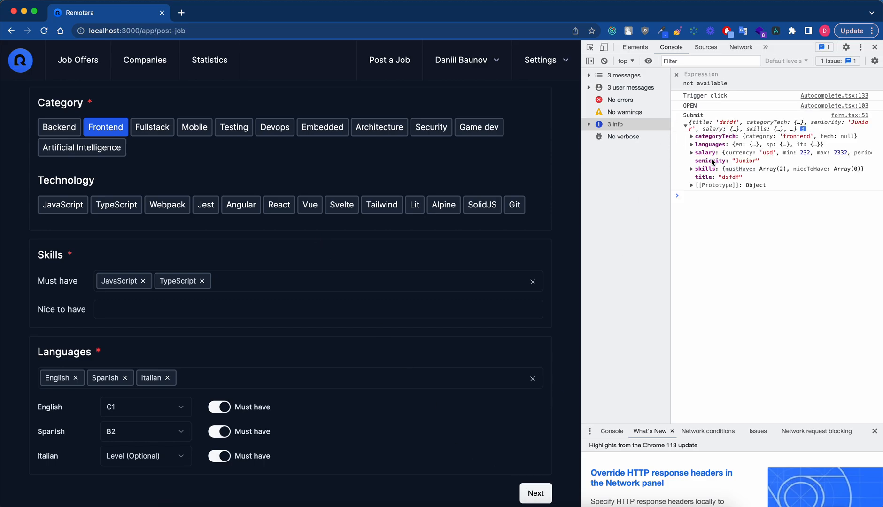
left_click(681, 136)
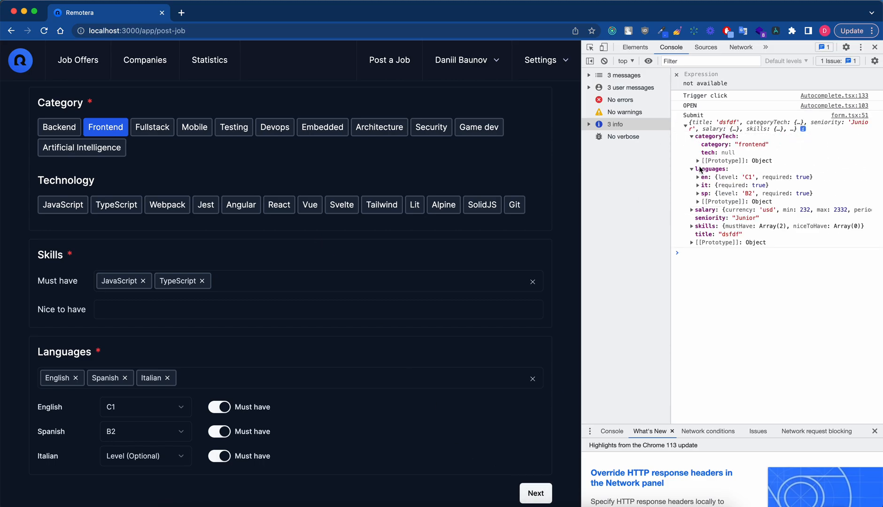